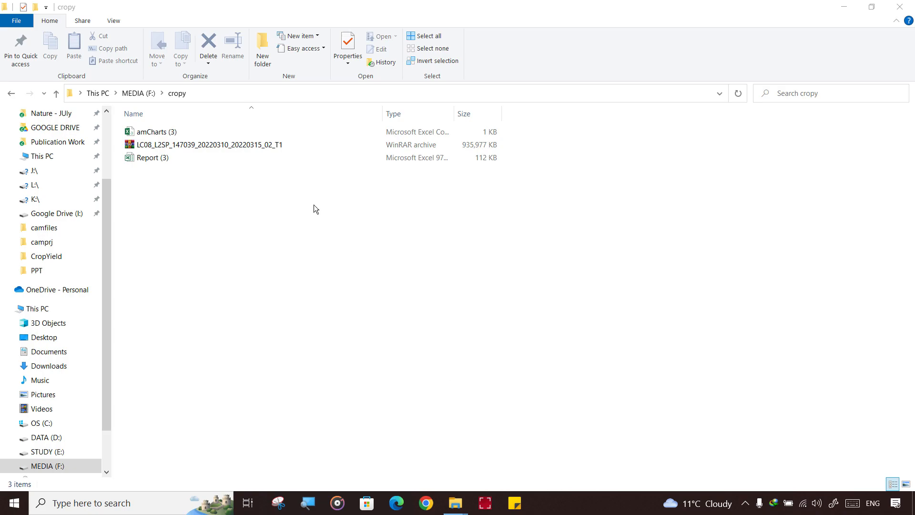
- Search 'winrar download' in Chrome and land on the official WinRAR download page
click(209, 144)
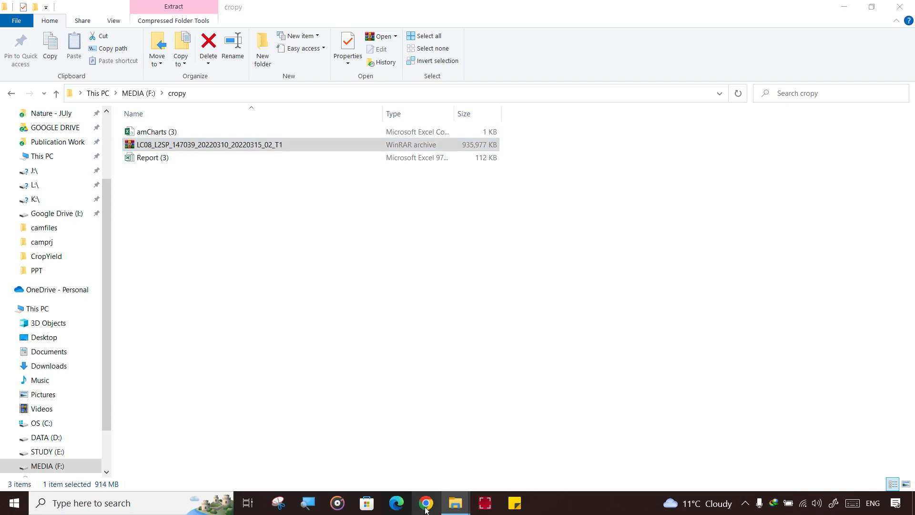
click(425, 503)
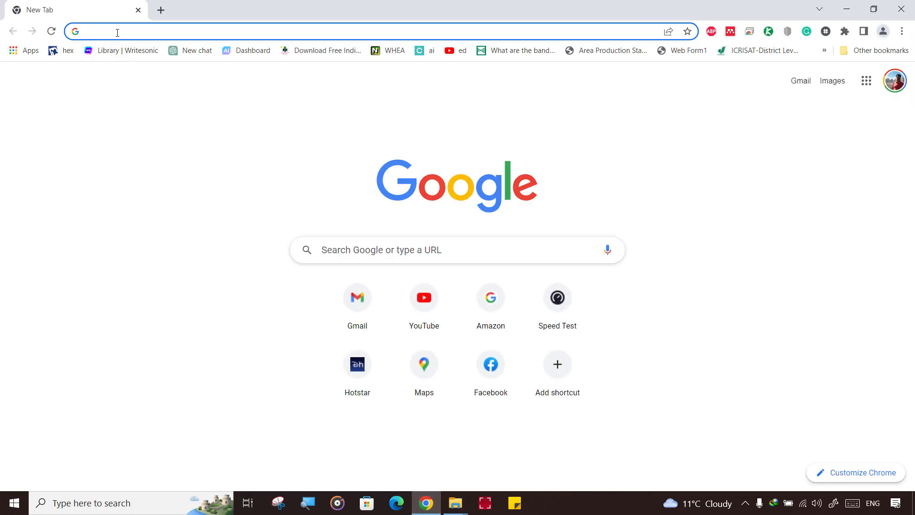
text(windworld.org)
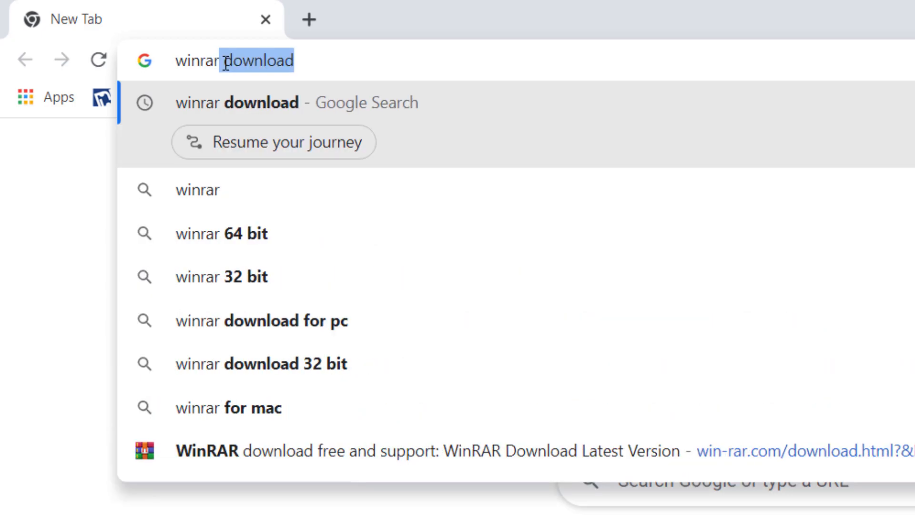
key(Return)
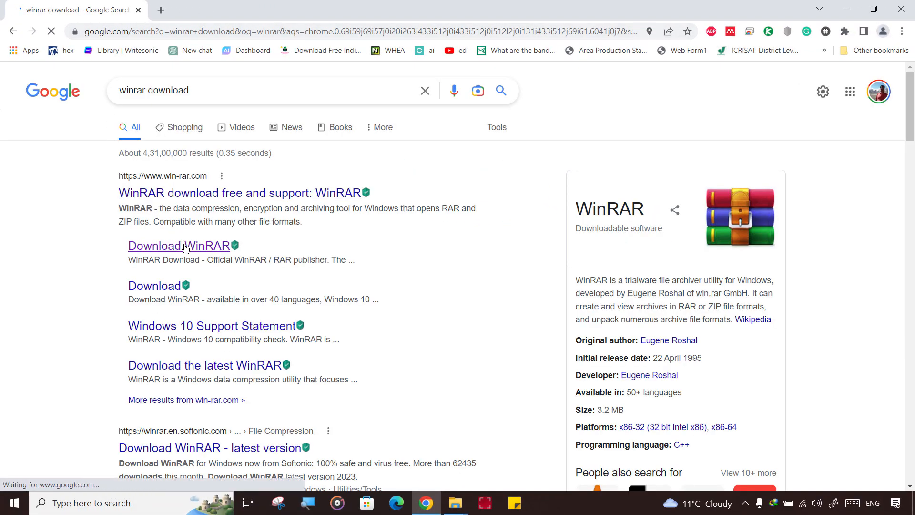
click(180, 246)
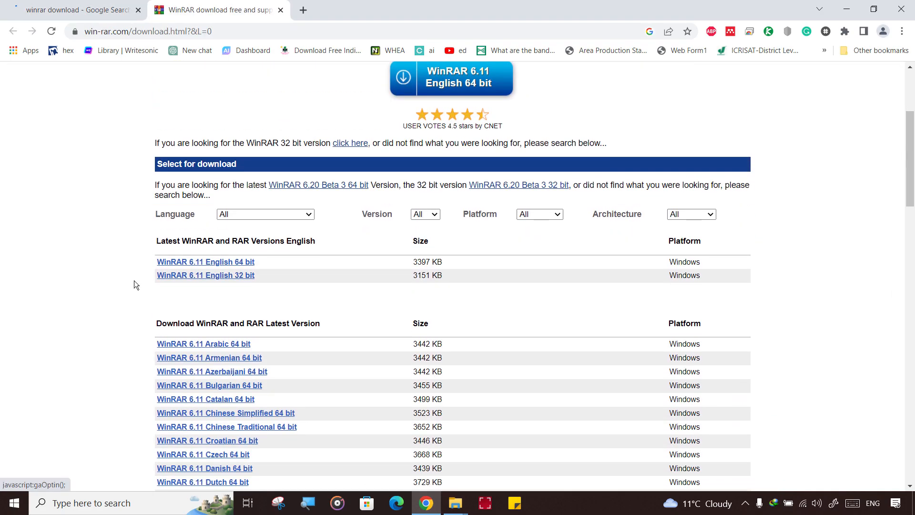
mouse_move(142, 256)
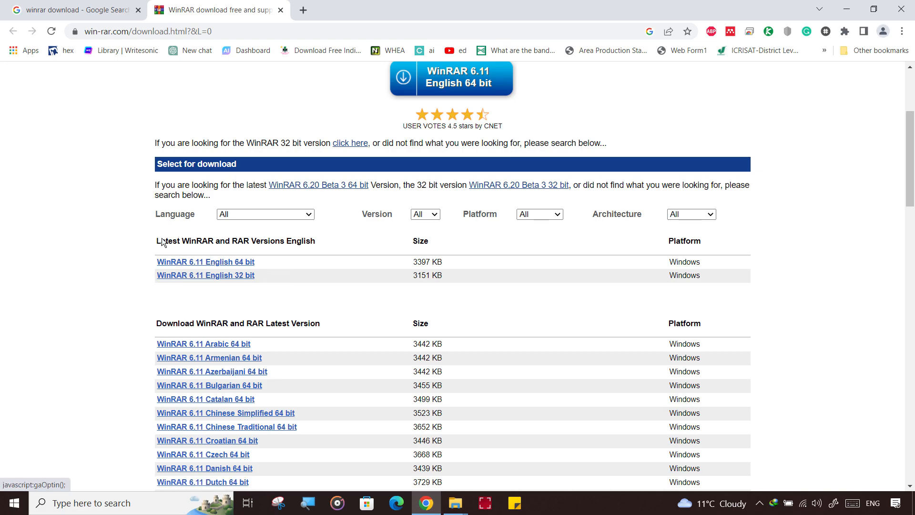
mouse_move(903, 8)
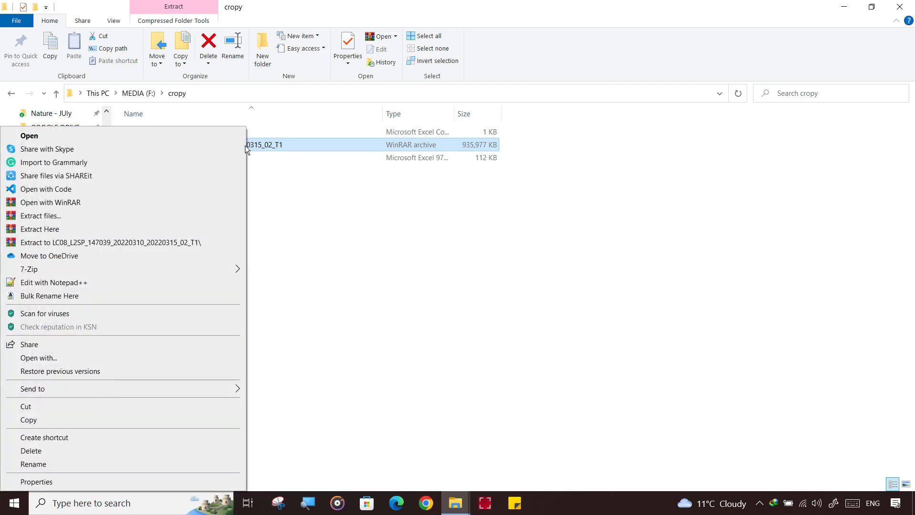
mouse_move(179, 247)
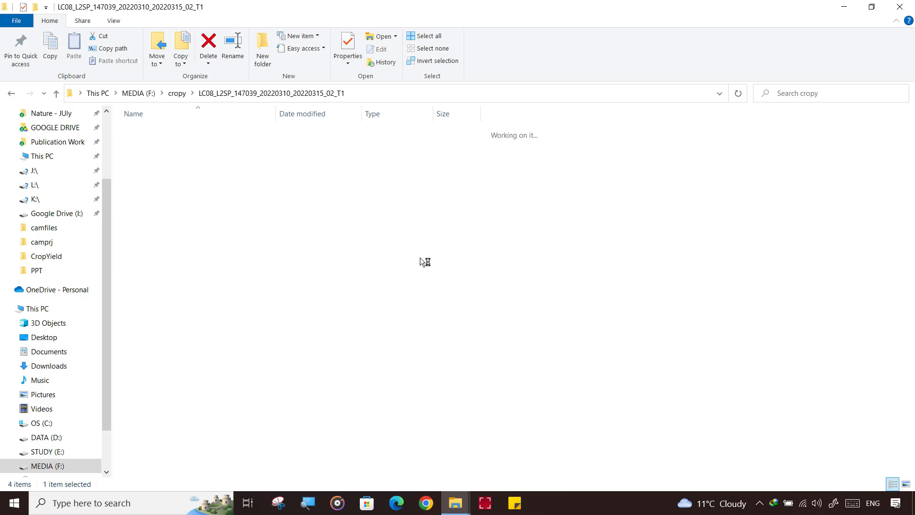
mouse_move(341, 241)
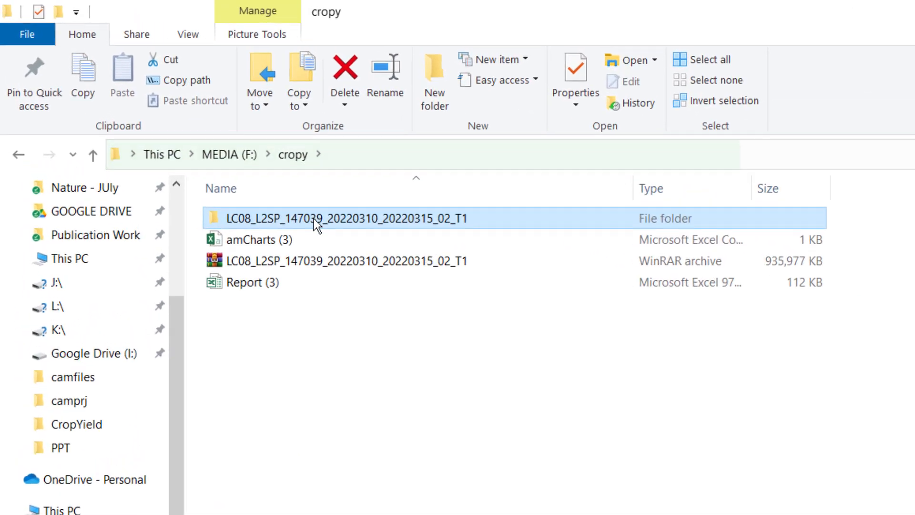
mouse_move(333, 224)
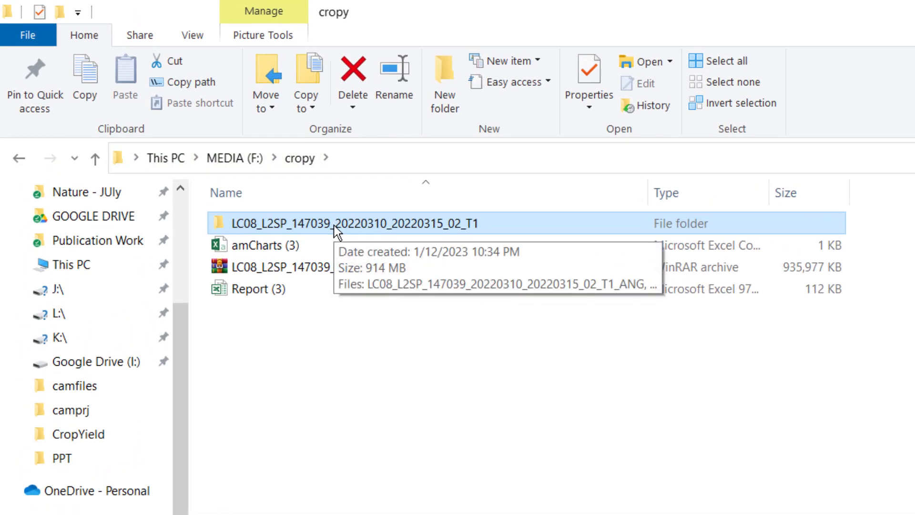
- Rename the extracted Landsat folder to 10mar2022 and browse into its band files
text(1)
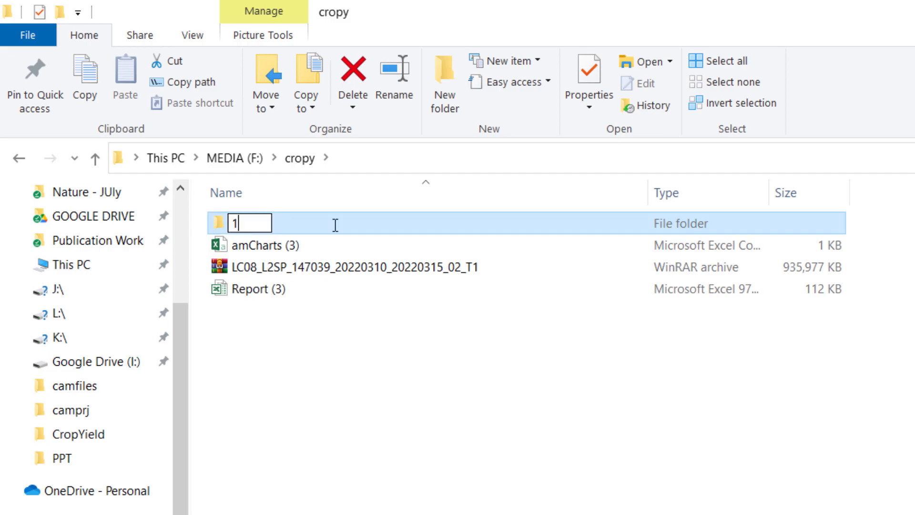
text(0mar)
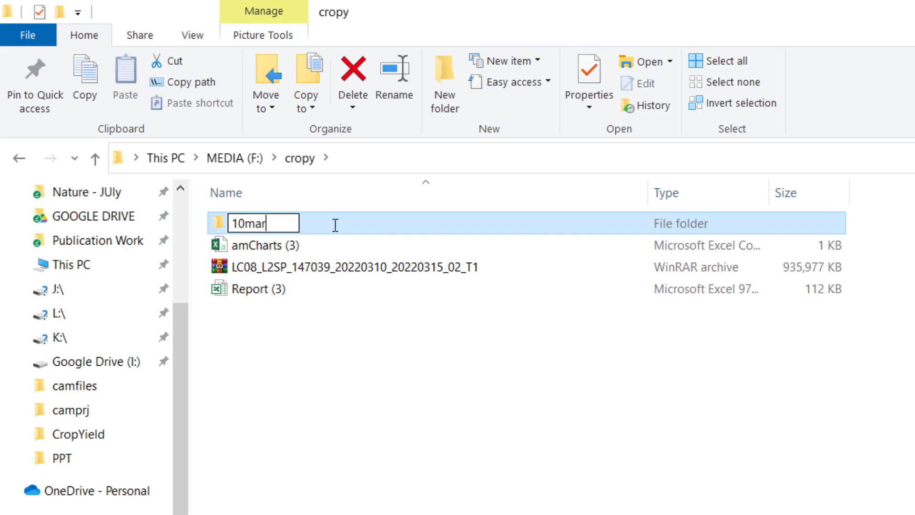
text(2022)
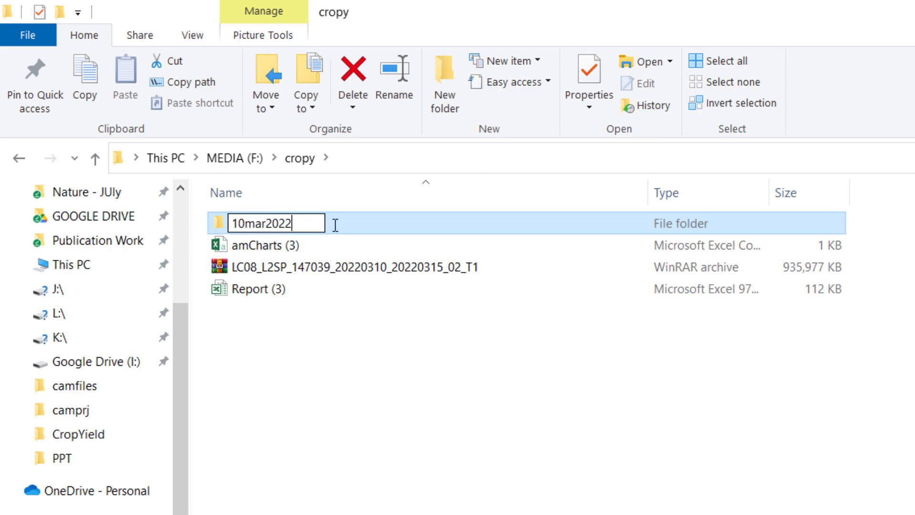
click(870, 6)
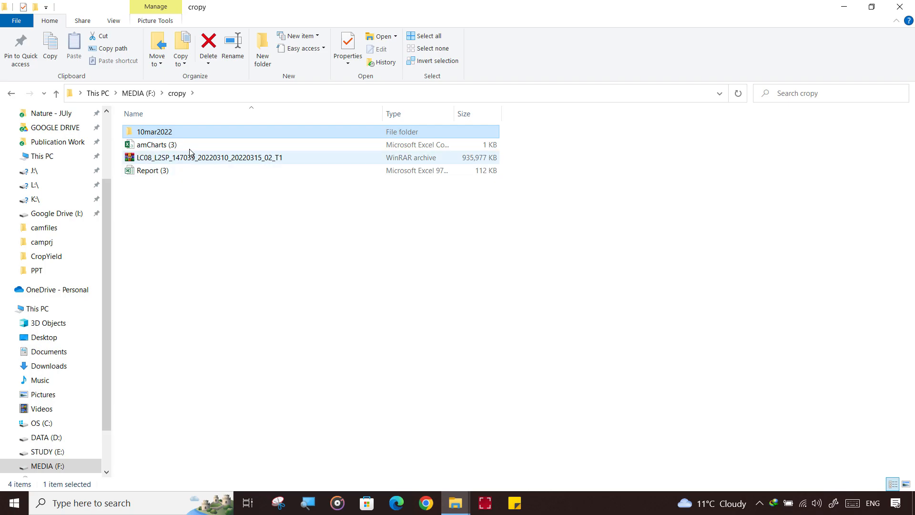
double_click(155, 132)
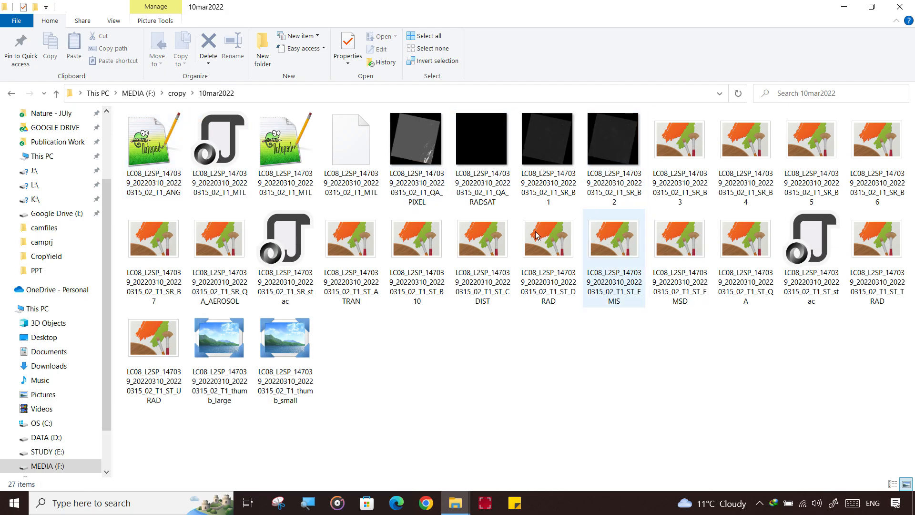
click(332, 315)
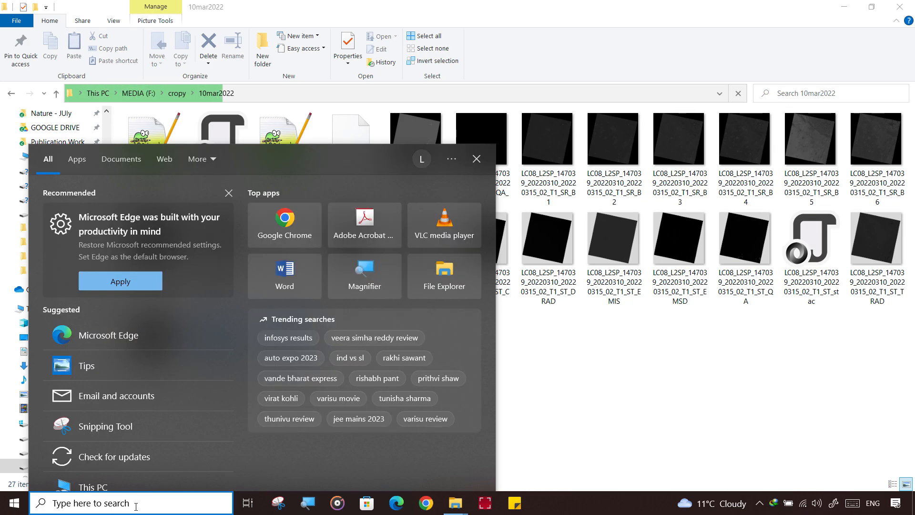
- Launch ArcMap from the taskbar search so its Getting Started window appears
text(arc)
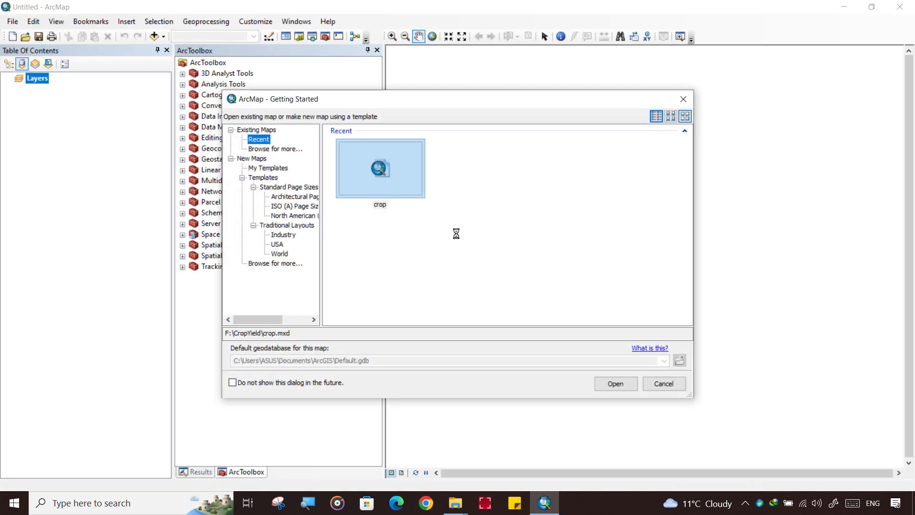
- Dismiss Getting Started and expand ArcToolbox to Data Management > Raster > Raster Processing
click(662, 383)
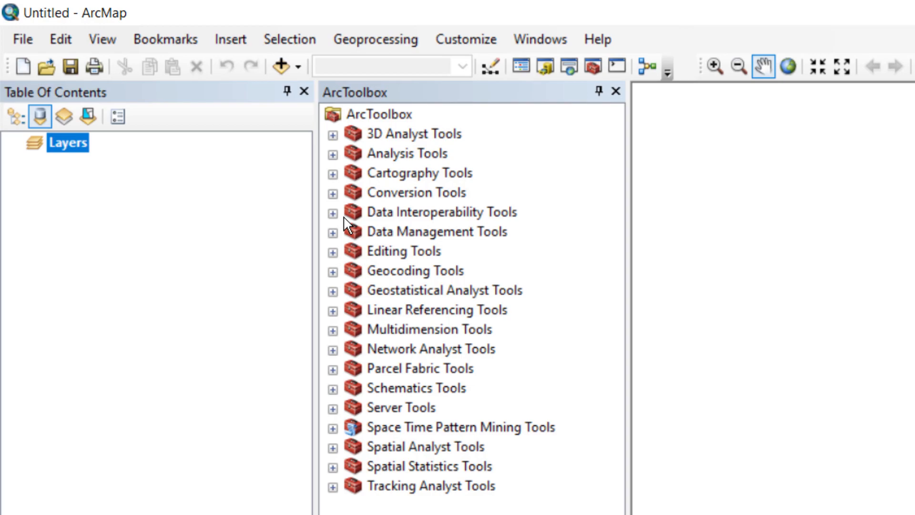
click(332, 232)
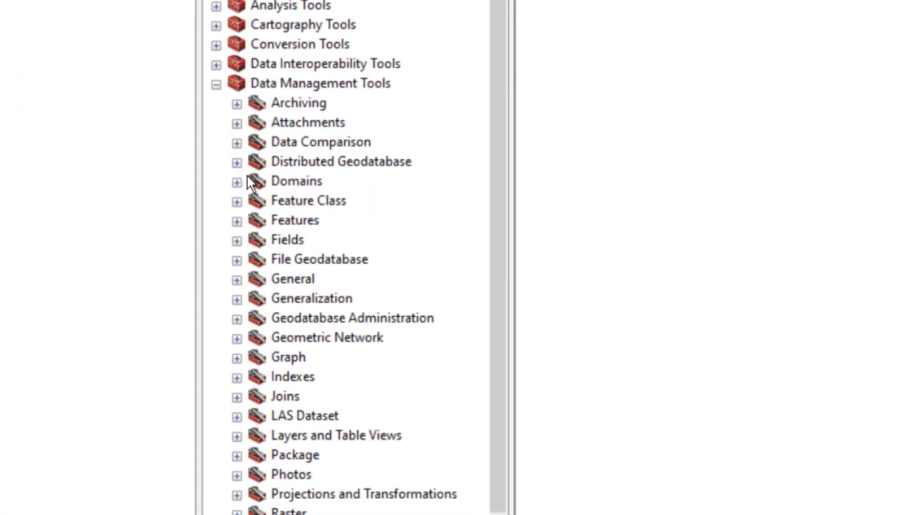
scroll(down, 3)
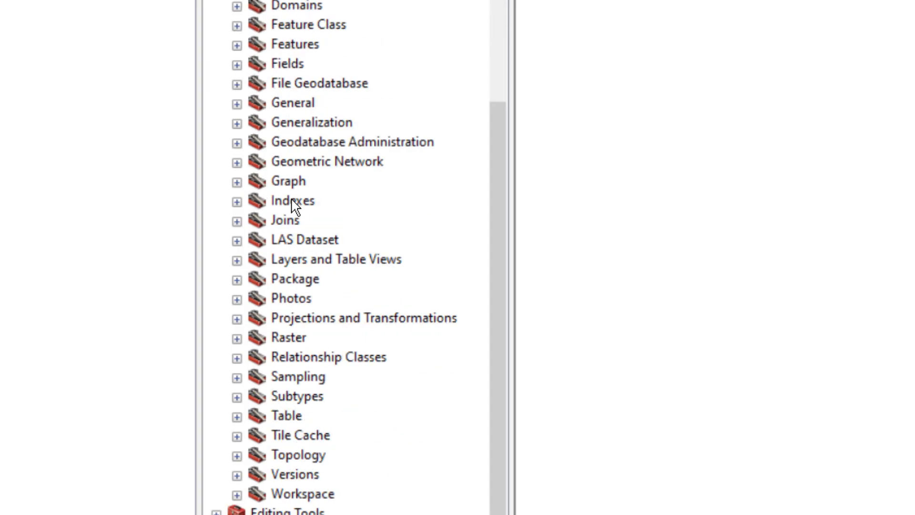
mouse_move(249, 315)
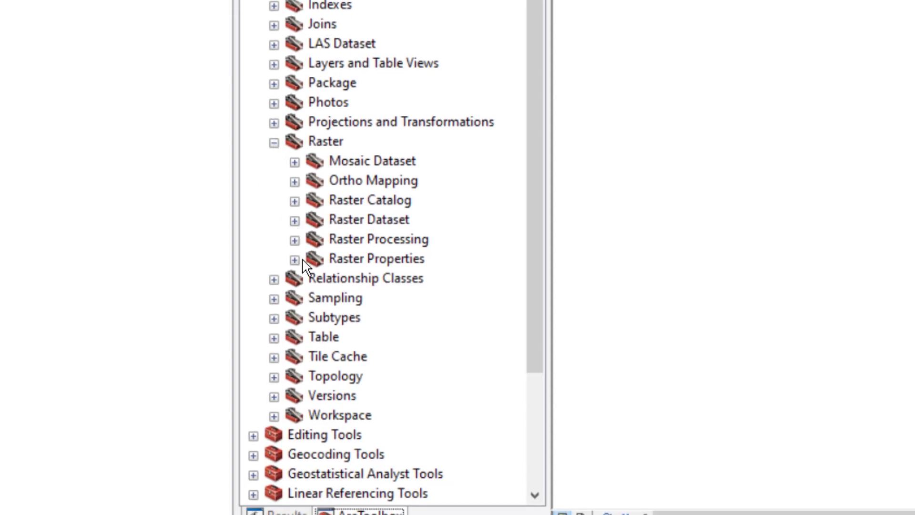
click(295, 239)
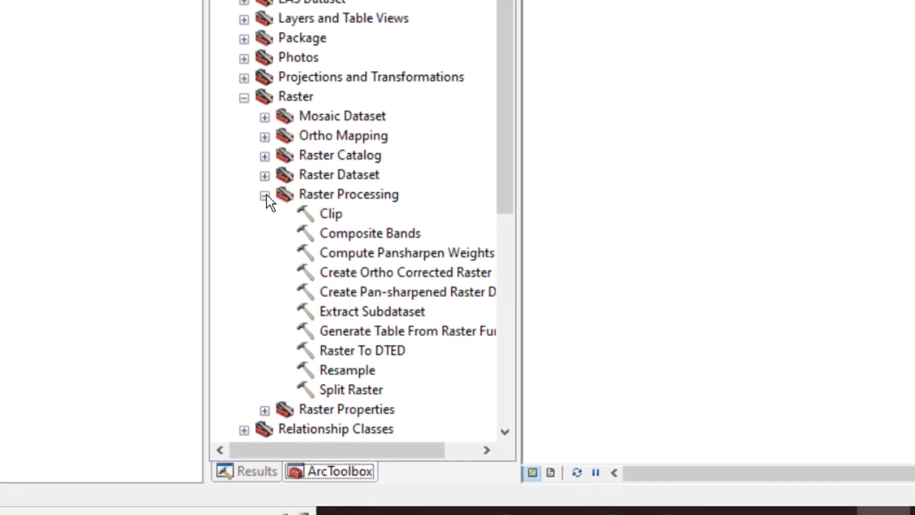
scroll(down, 3)
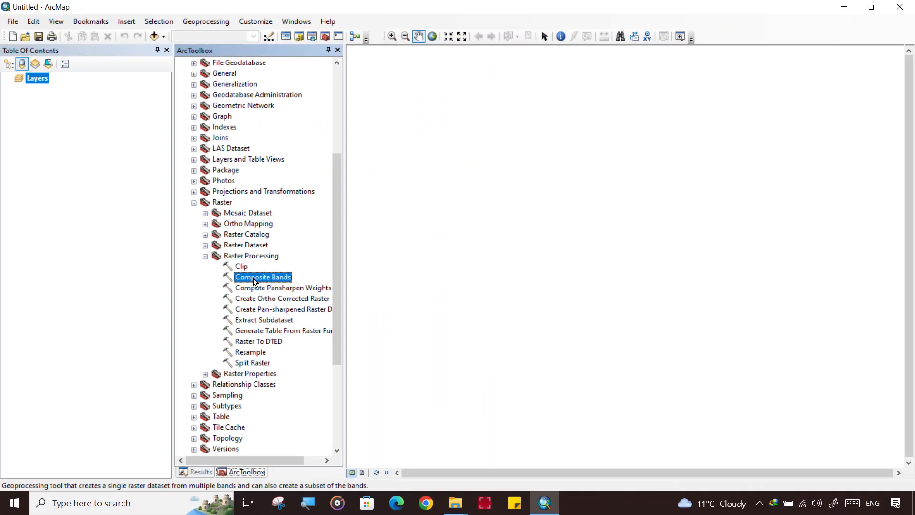
- In Composite Bands, browse the input rasters to the F:\cropy\10mar2022 folder
double_click(263, 276)
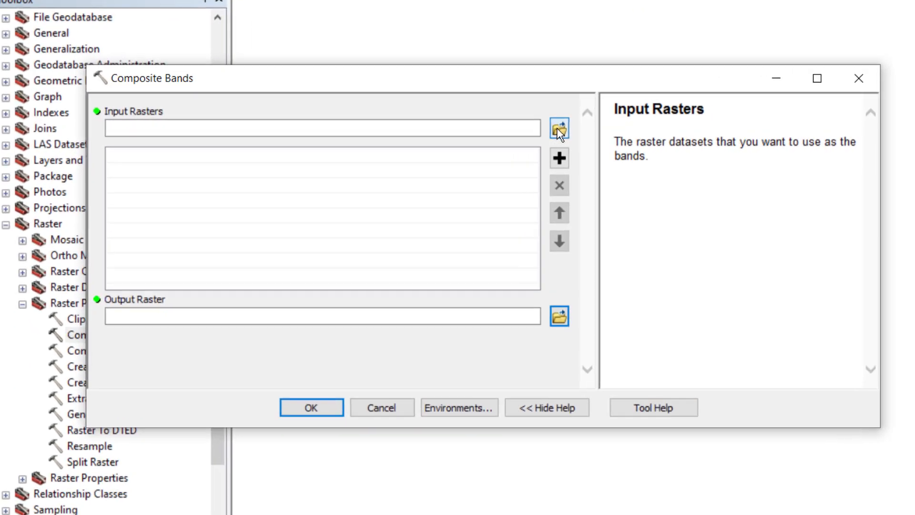
click(558, 129)
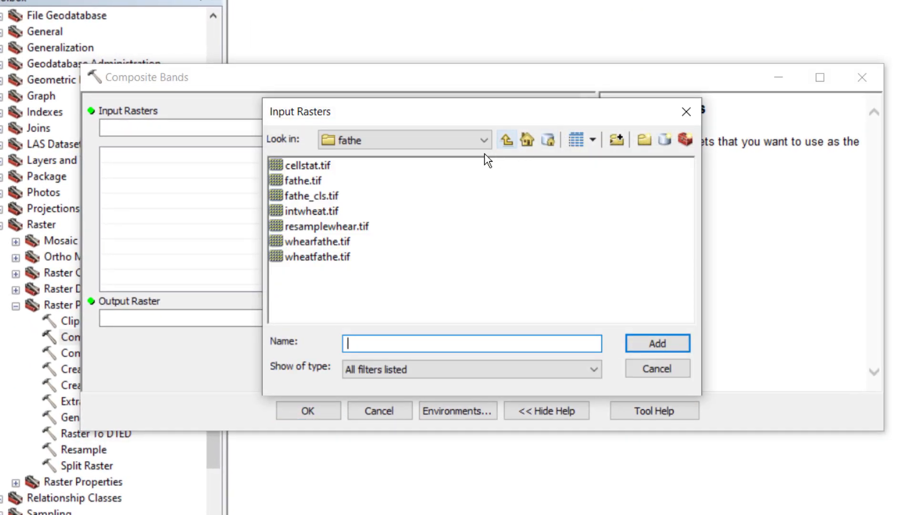
click(506, 139)
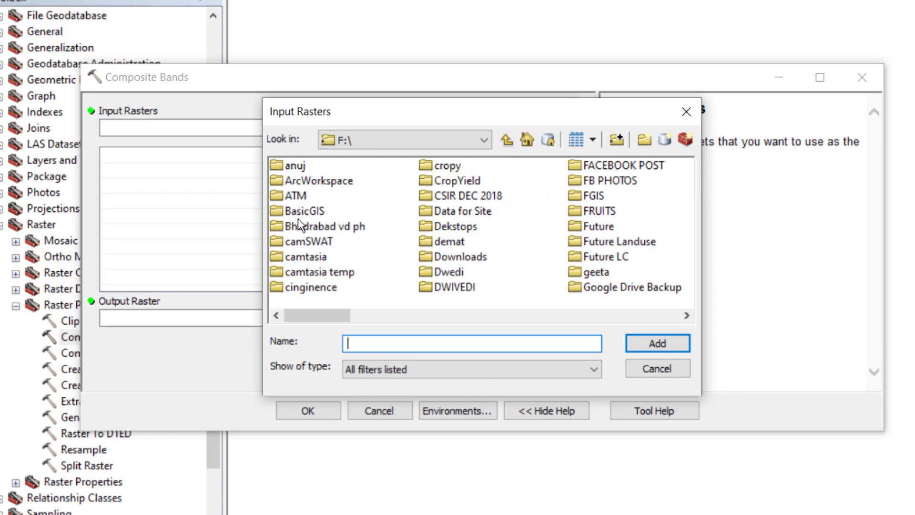
mouse_move(300, 275)
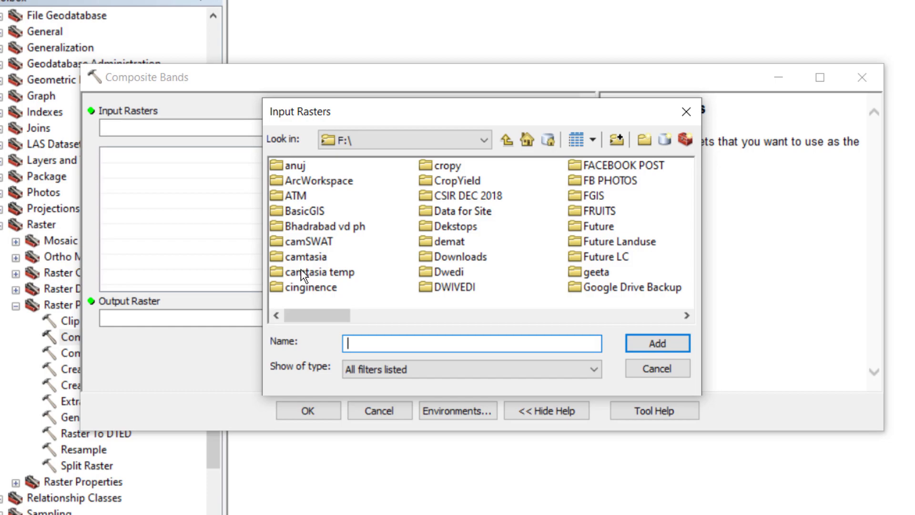
click(324, 226)
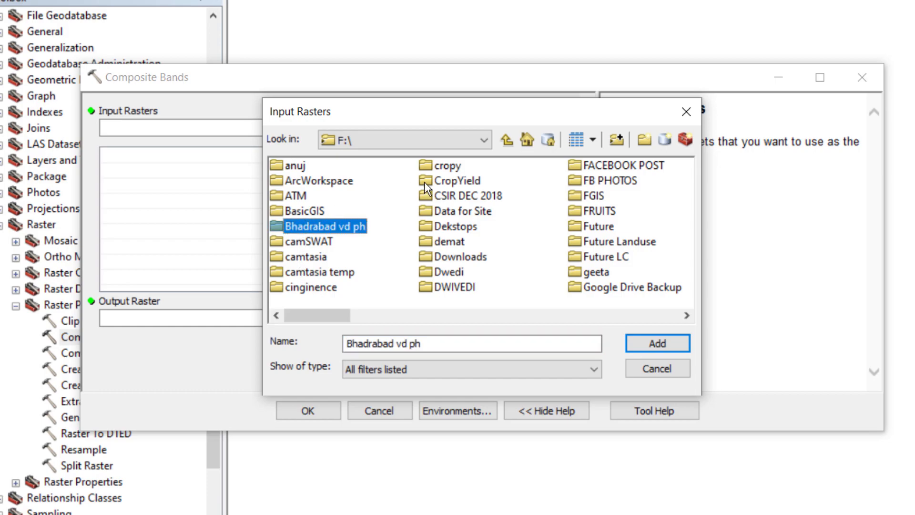
double_click(448, 165)
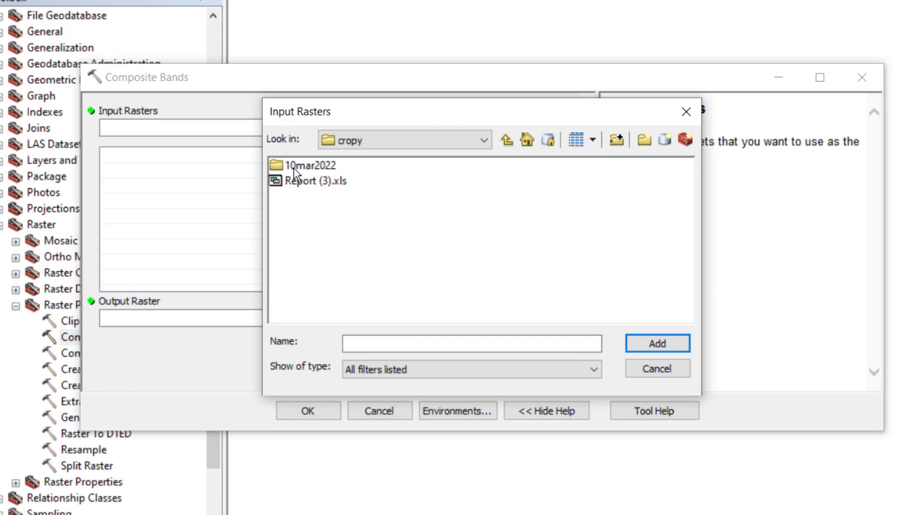
double_click(311, 165)
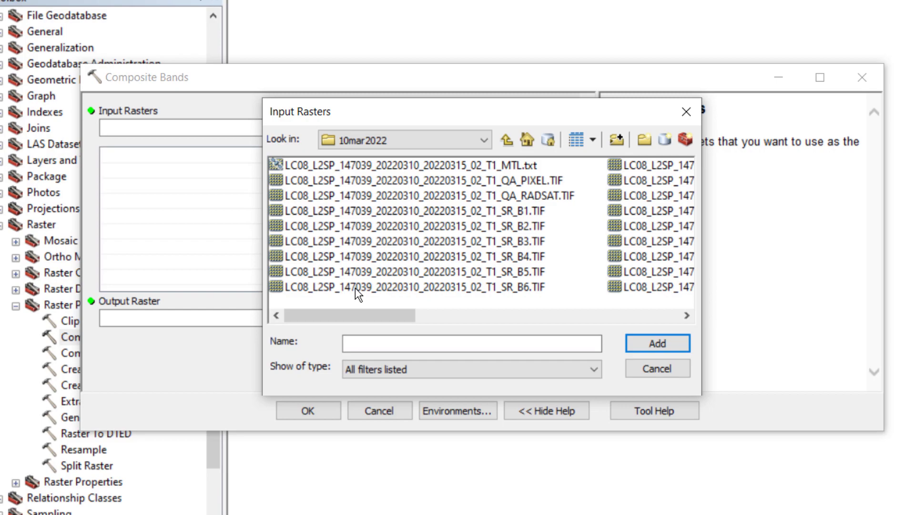
mouse_move(527, 218)
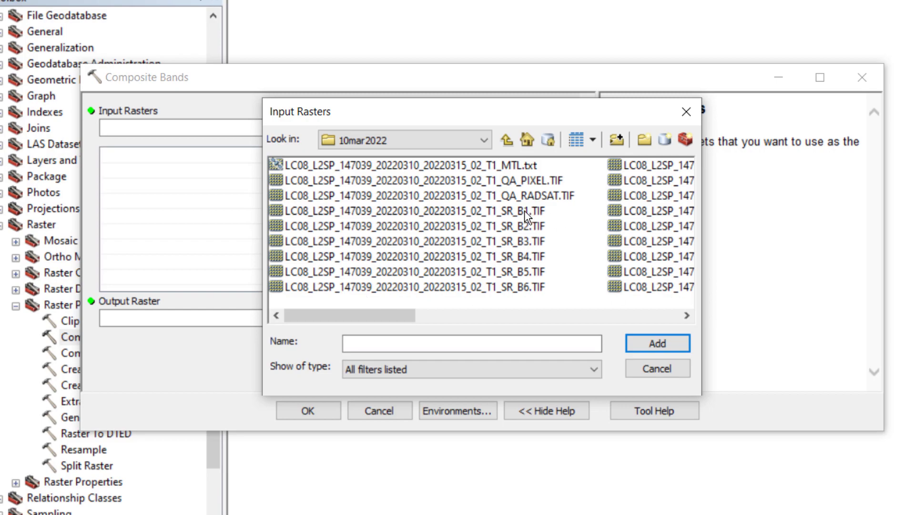
- Select the surface reflectance band files SR_B1 through SR_B7 as input rasters
click(412, 210)
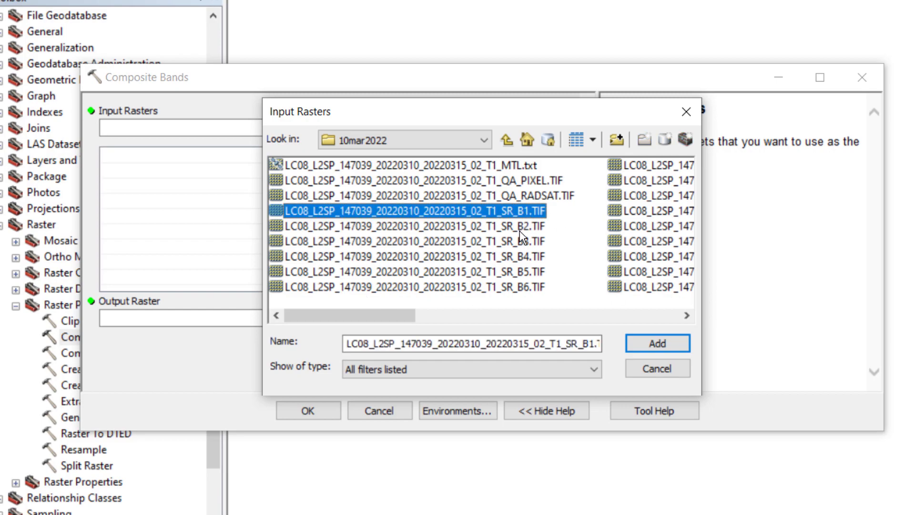
click(409, 226)
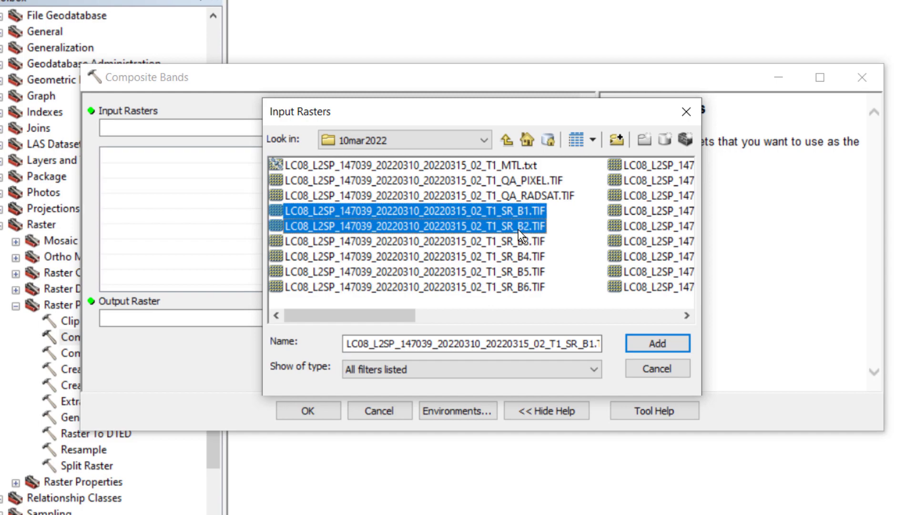
click(413, 271)
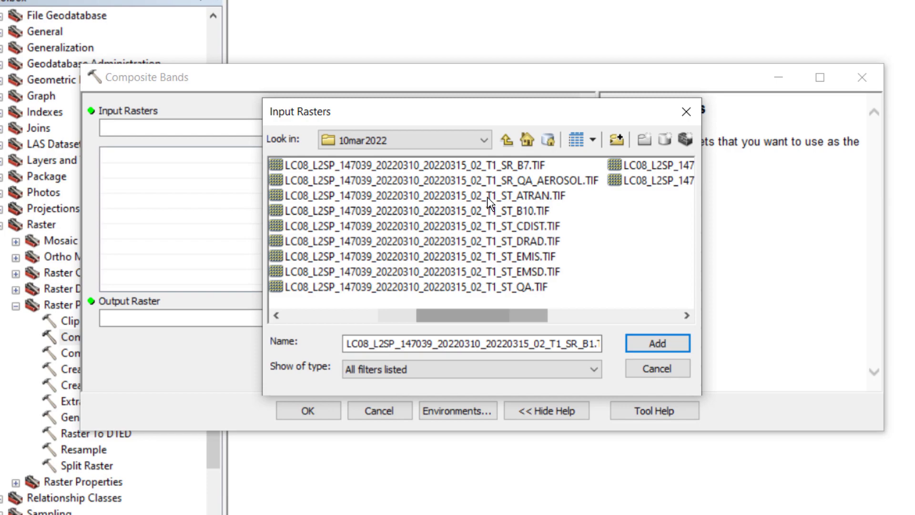
click(409, 165)
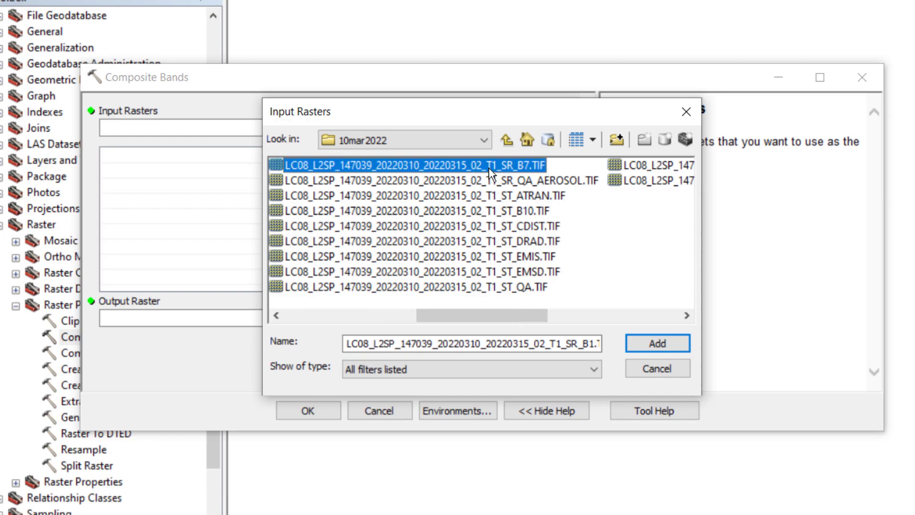
mouse_move(657, 342)
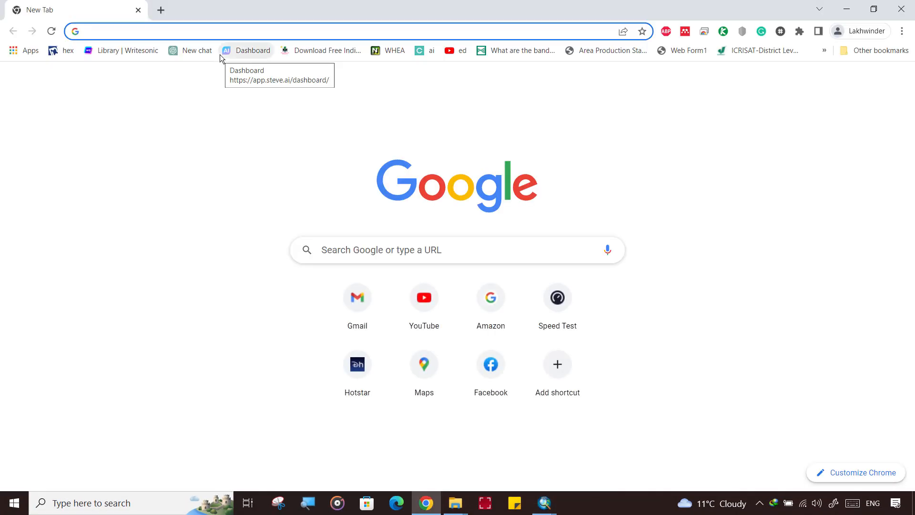
- Search 'sentinel bands' and review GISGeography's Sentinel-2 blue/green/red/NIR band table
text(sential)
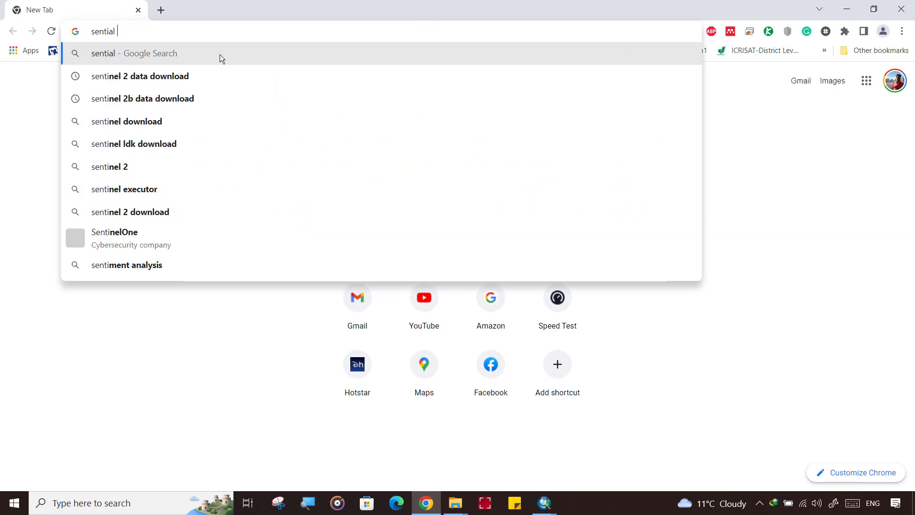
text(bands)
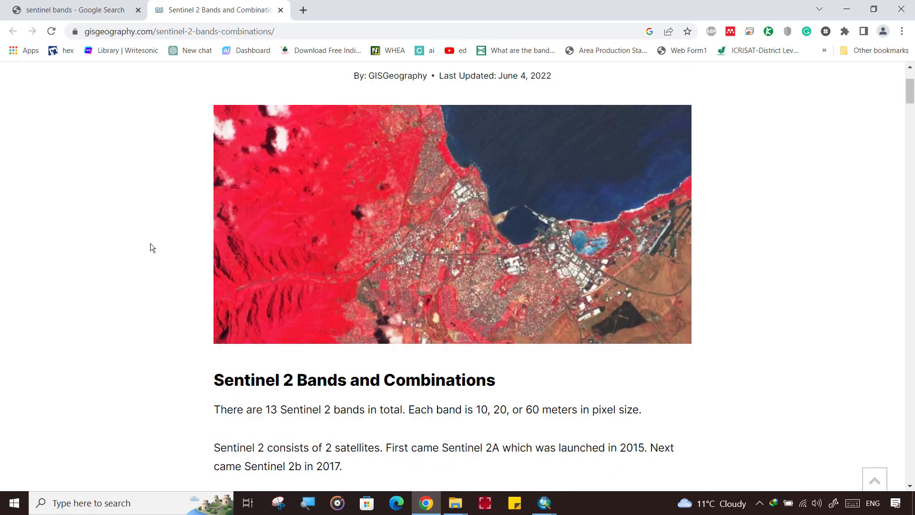
scroll(down, 3)
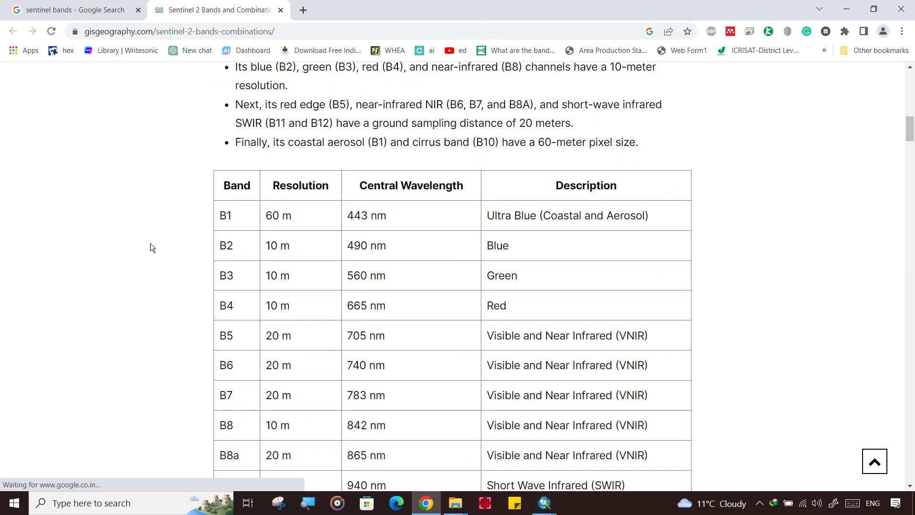
scroll(down, 3)
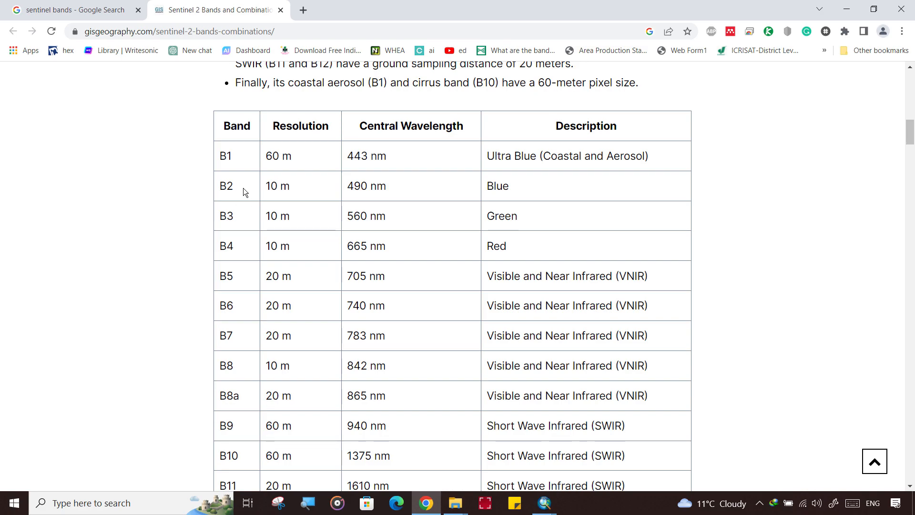
mouse_move(483, 191)
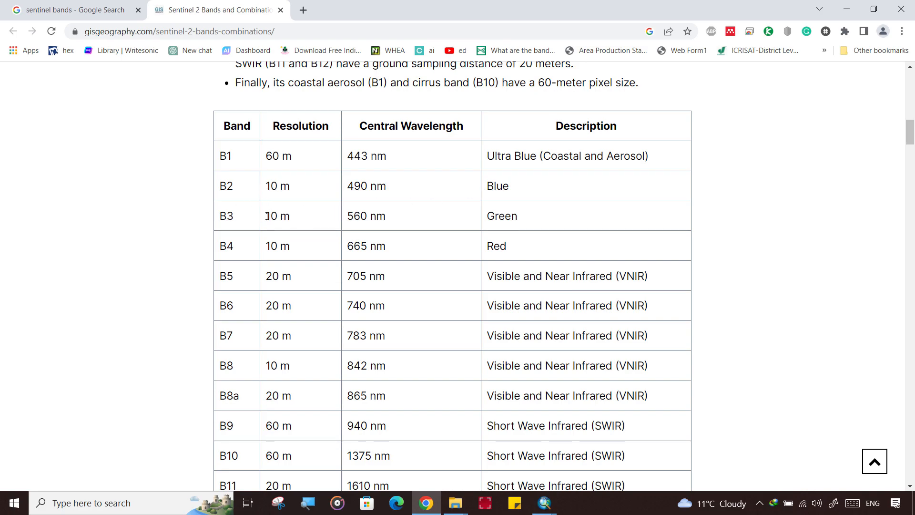
mouse_move(256, 252)
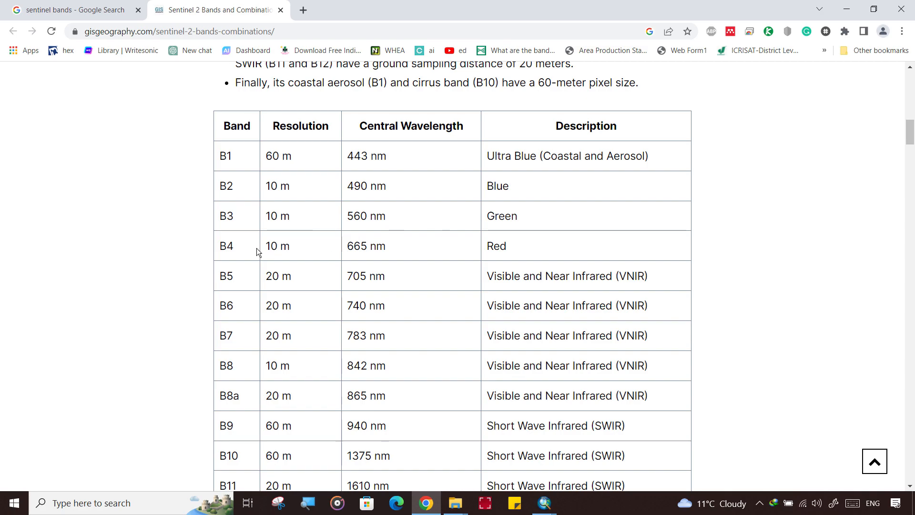
scroll(up, 3)
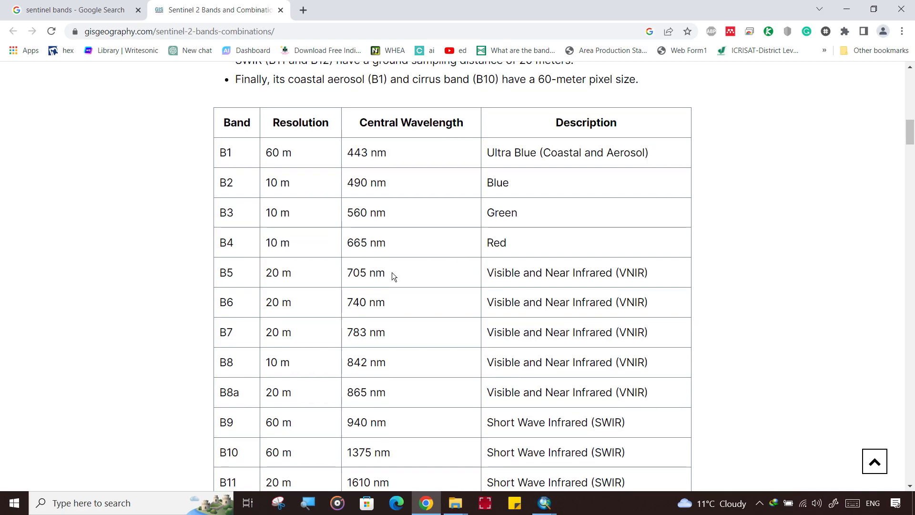
scroll(down, 3)
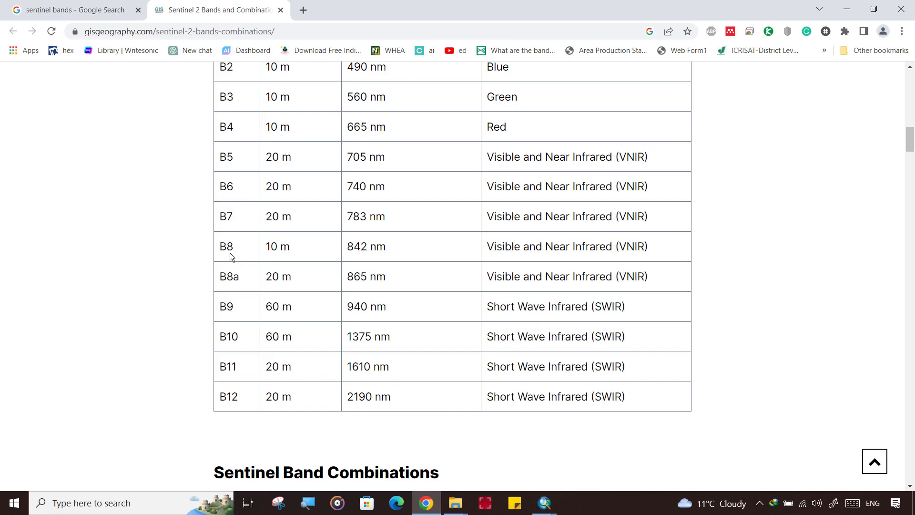
mouse_move(489, 246)
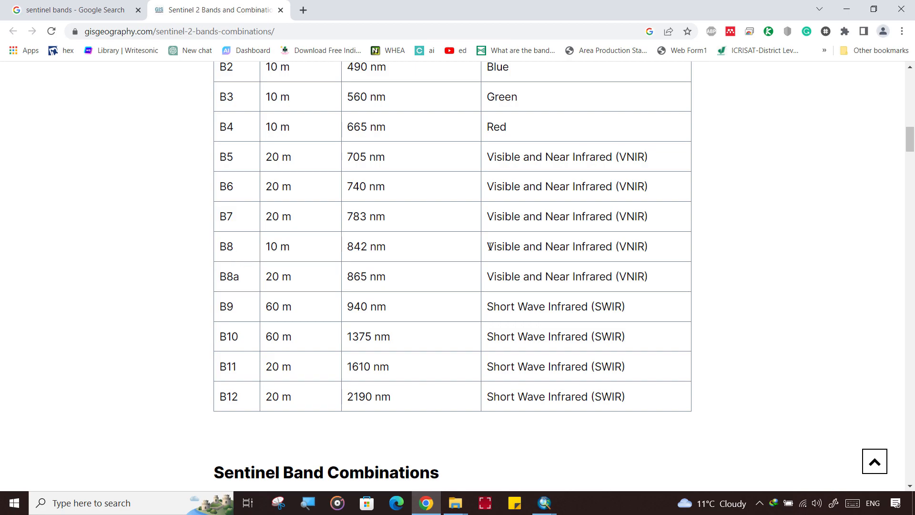
scroll(up, 3)
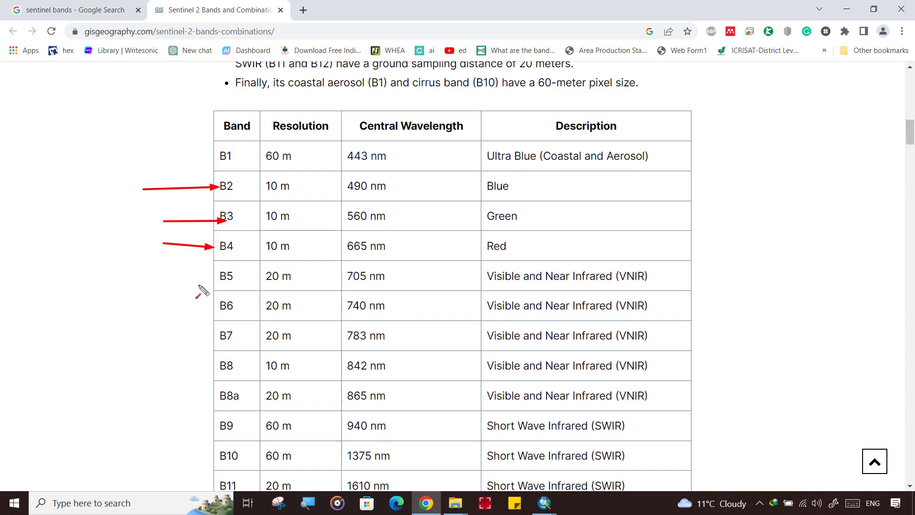
scroll(down, 3)
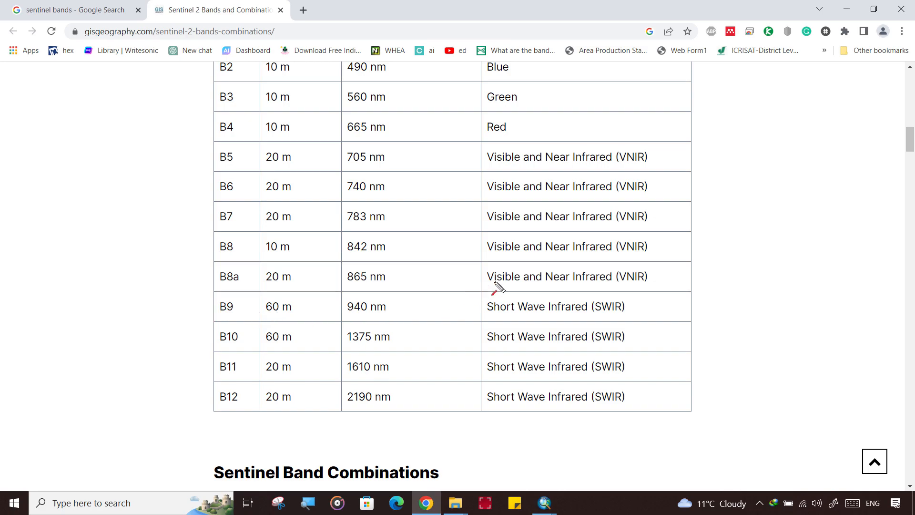
mouse_move(430, 278)
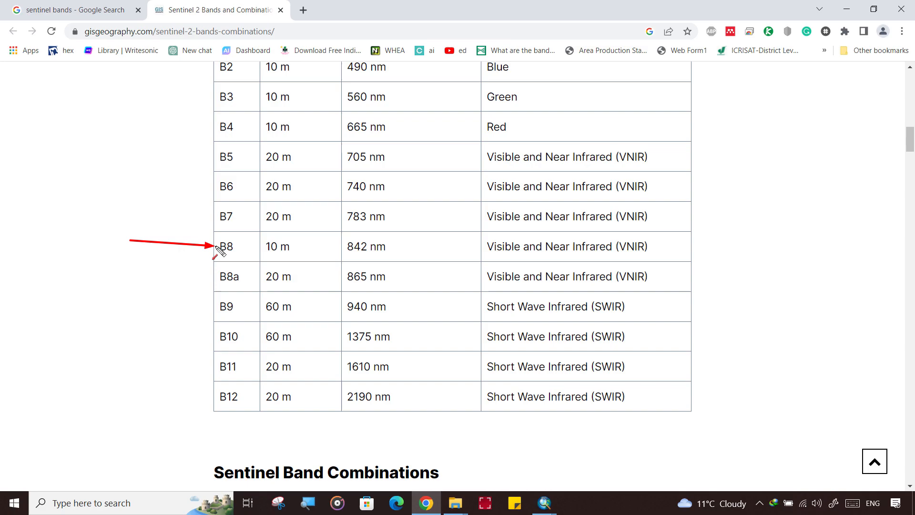
mouse_move(164, 295)
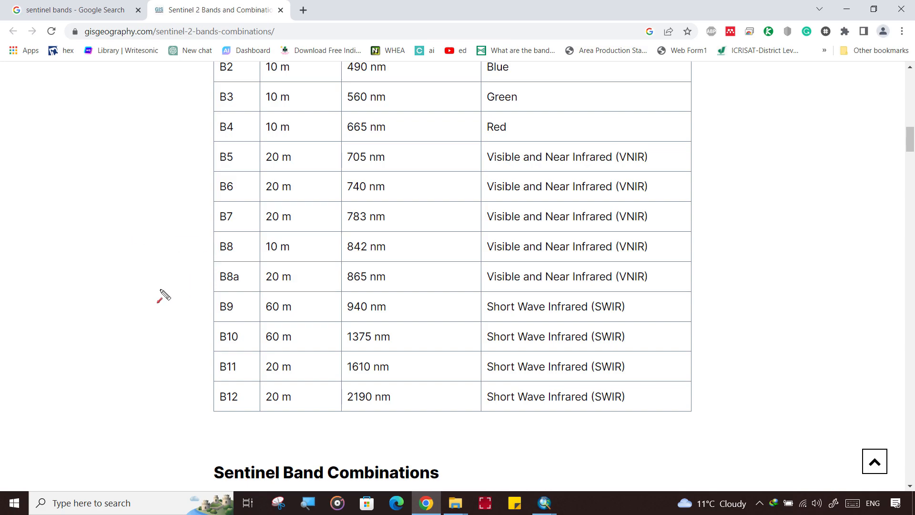
scroll(up, 3)
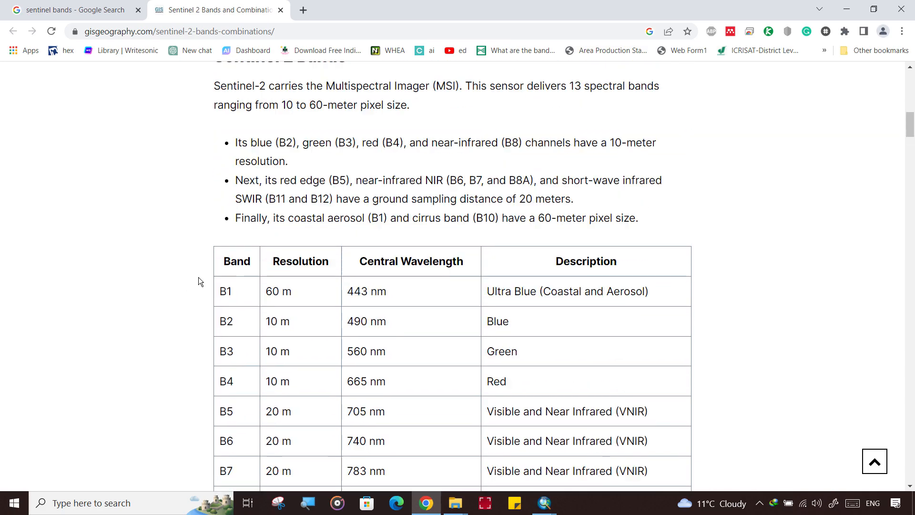
scroll(up, 3)
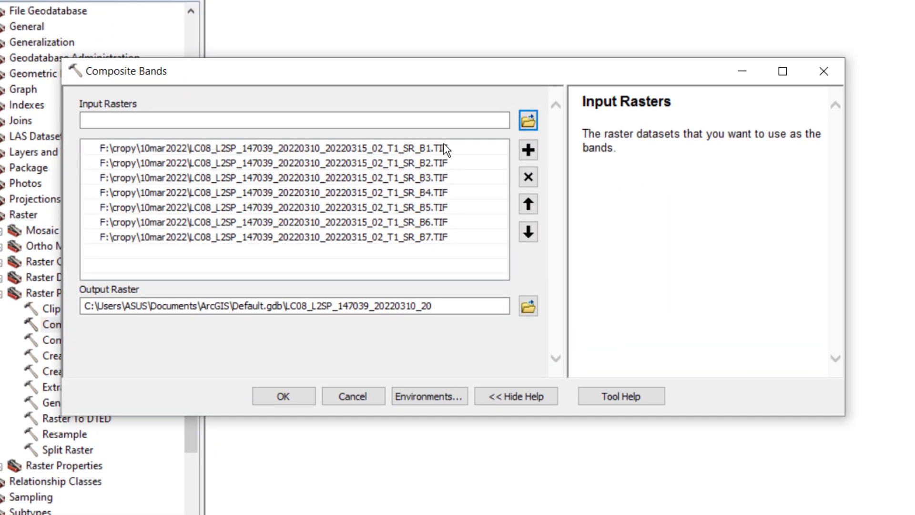
- Browse the output raster location up to F:\ and into the cropy folder
click(528, 306)
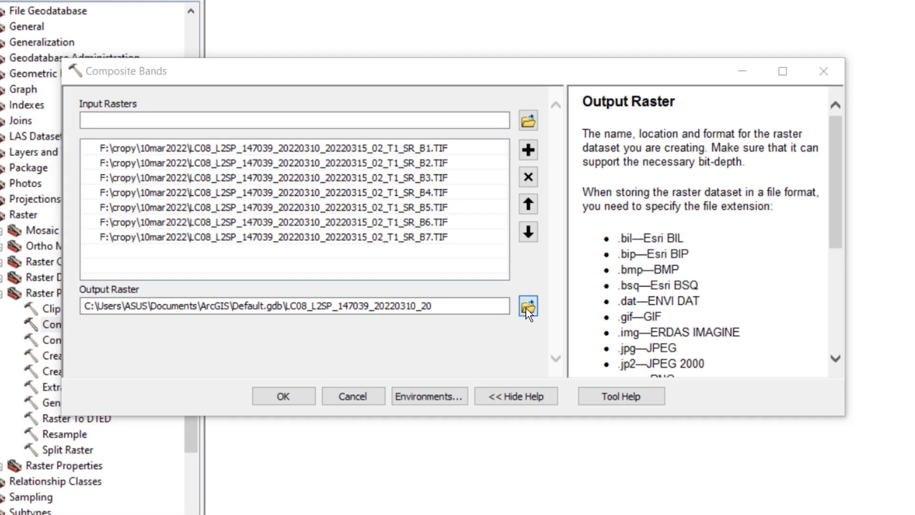
click(527, 306)
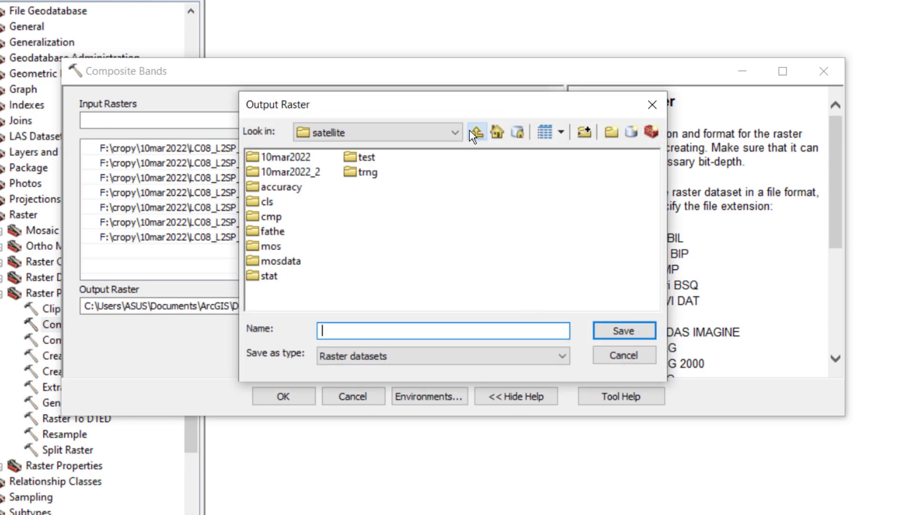
click(477, 132)
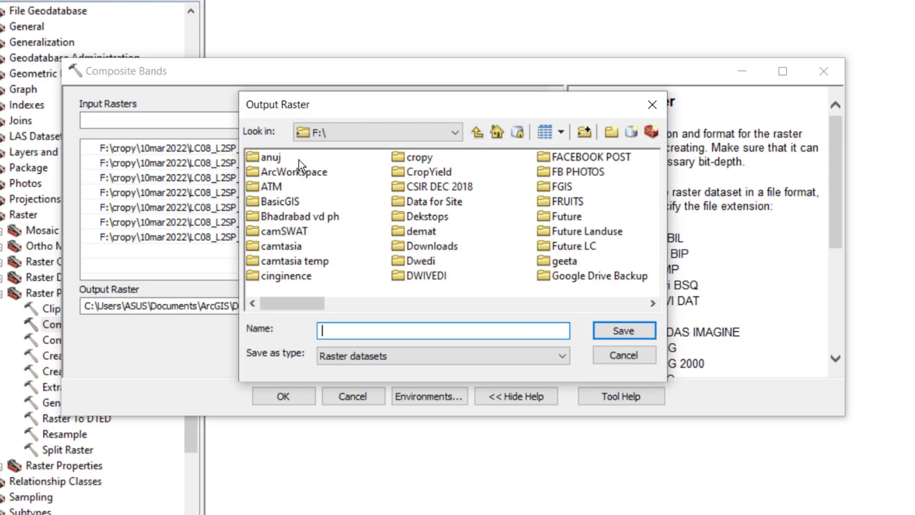
double_click(419, 156)
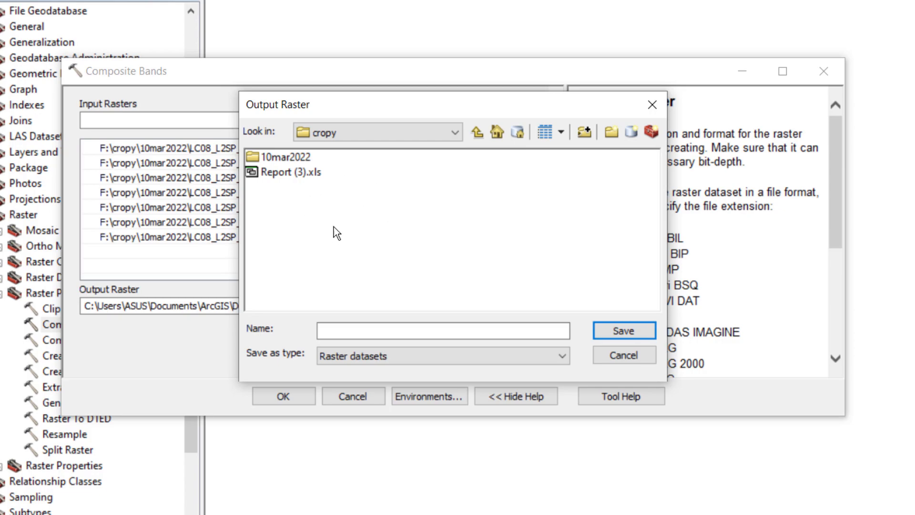
- Create a new folder named SatRast inside cropy and select it
click(611, 131)
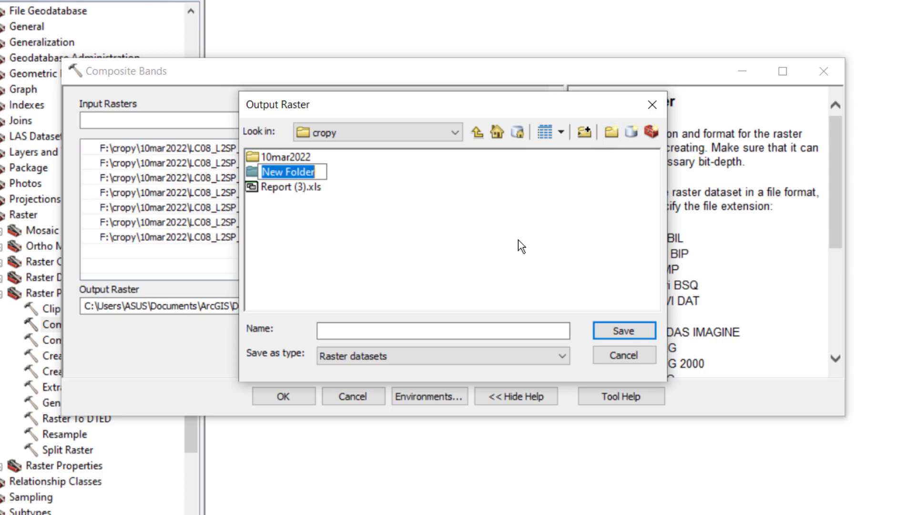
text(Sat)
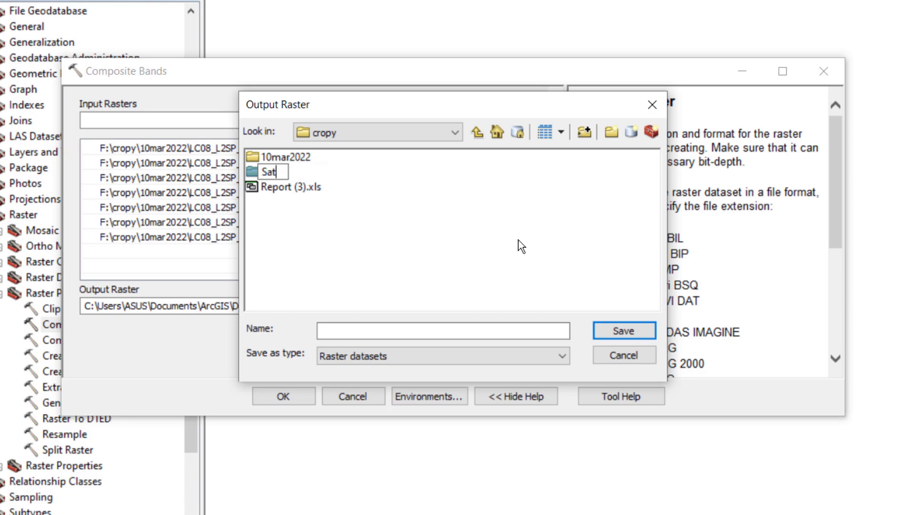
text(Rasr)
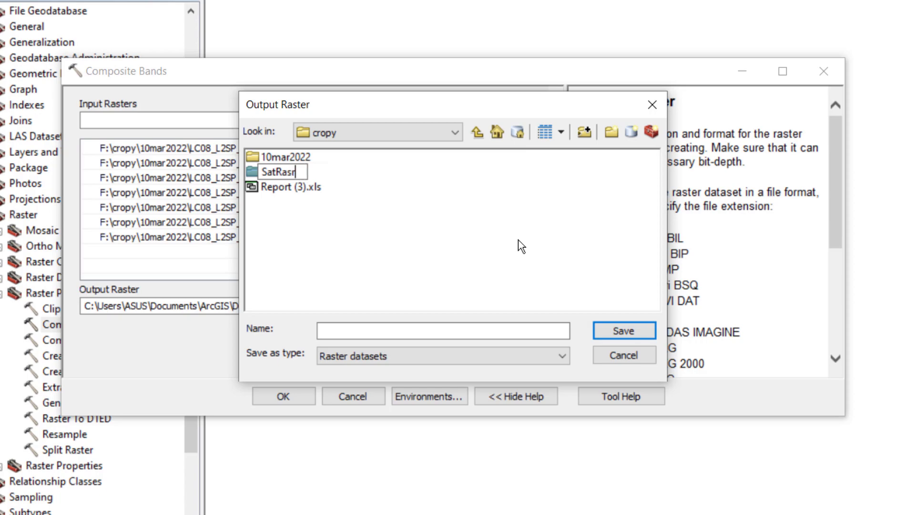
key(Backspace)
text(t)
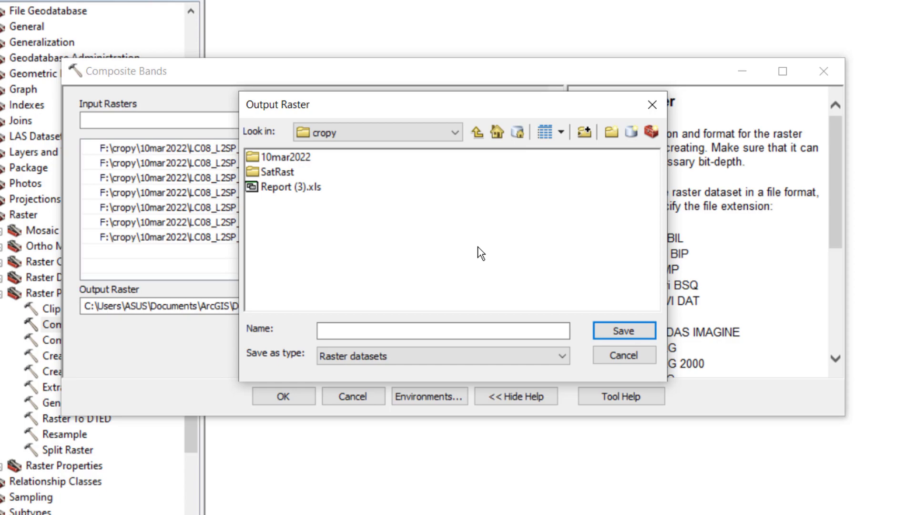
click(277, 170)
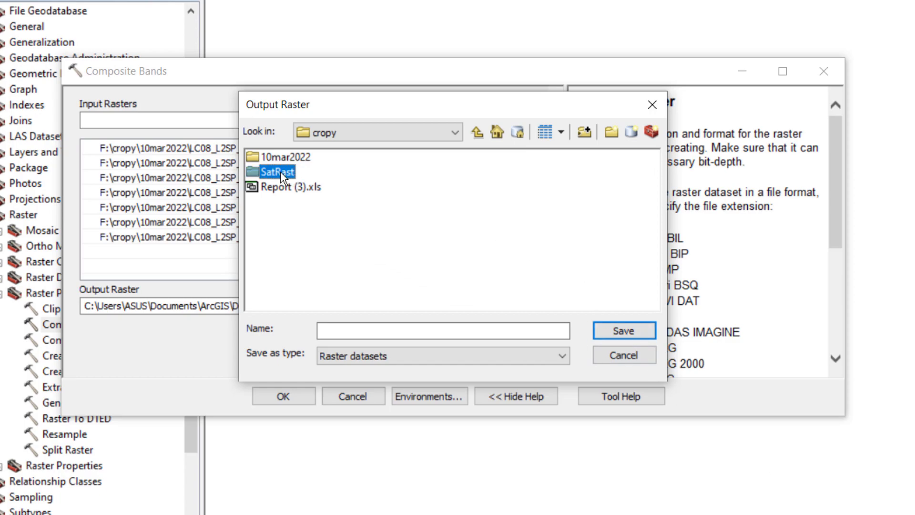
- Save the composite's output raster as satcomp.tif inside the SatRast folder
double_click(278, 172)
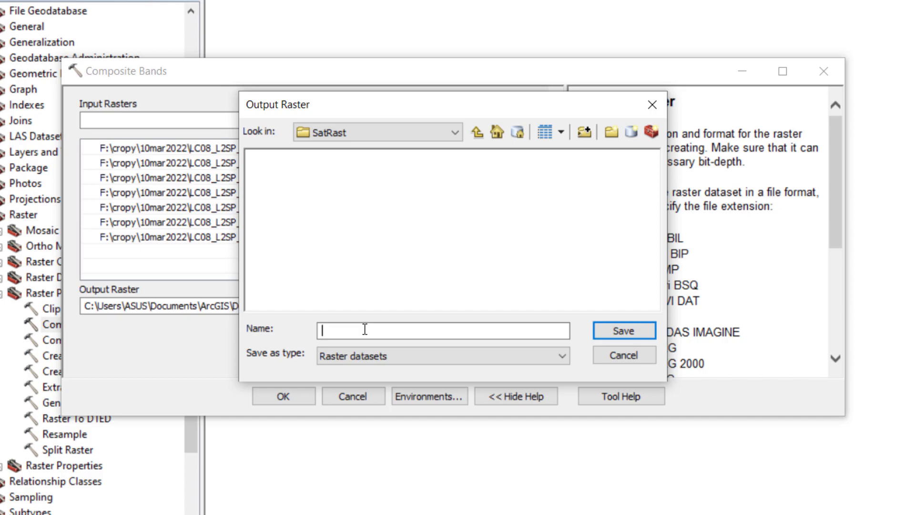
text(sas)
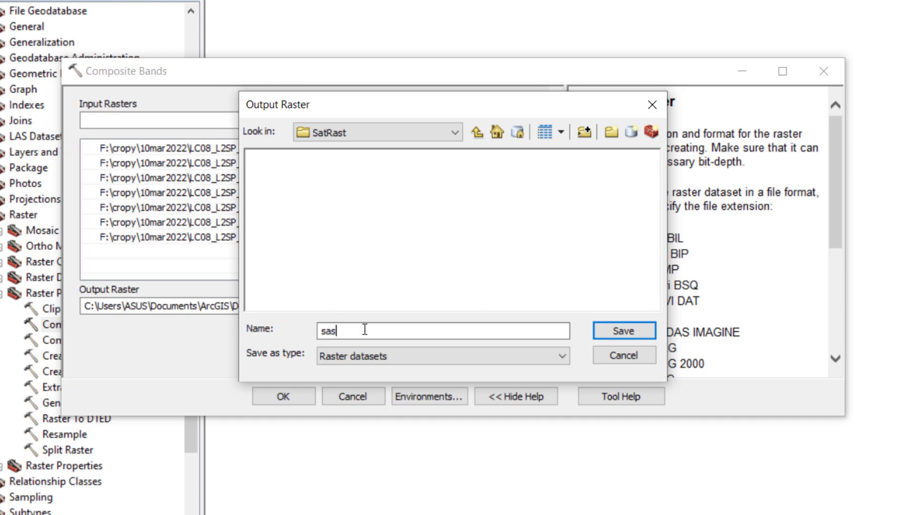
key(BackSpace)
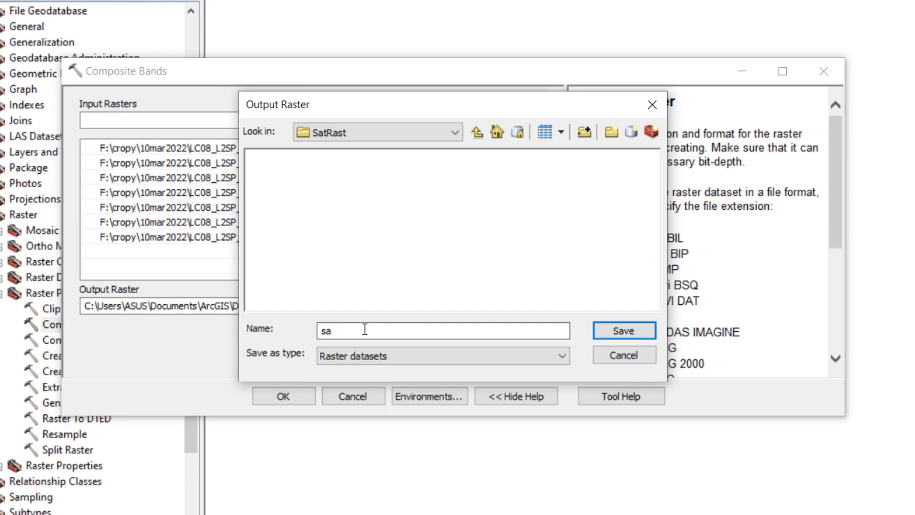
text(tcom)
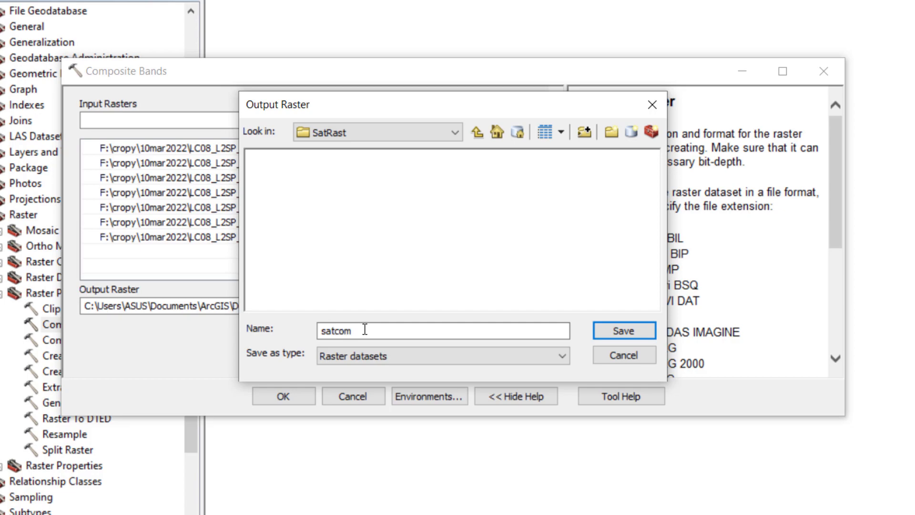
text(p)
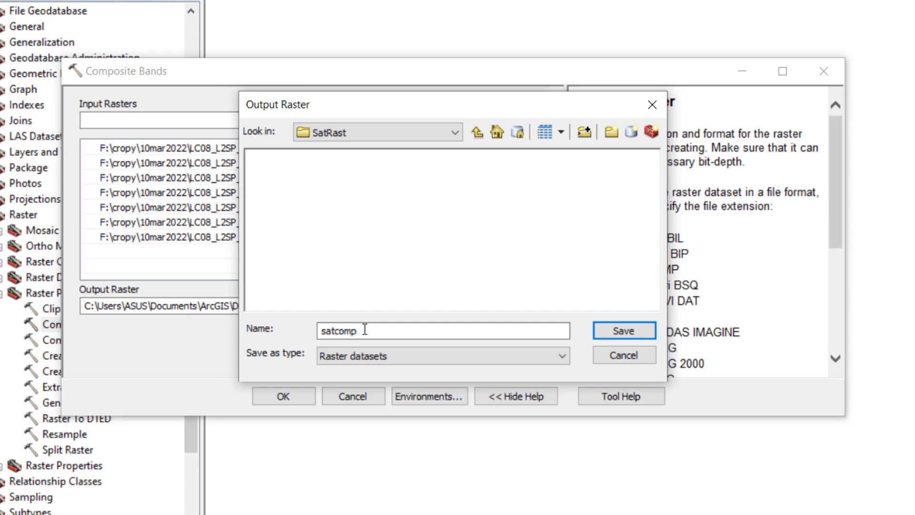
text(.t)
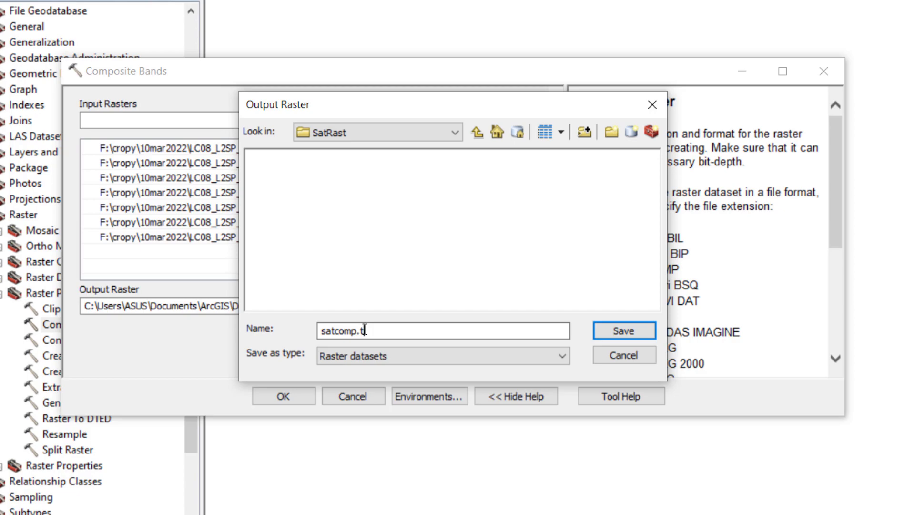
text(if)
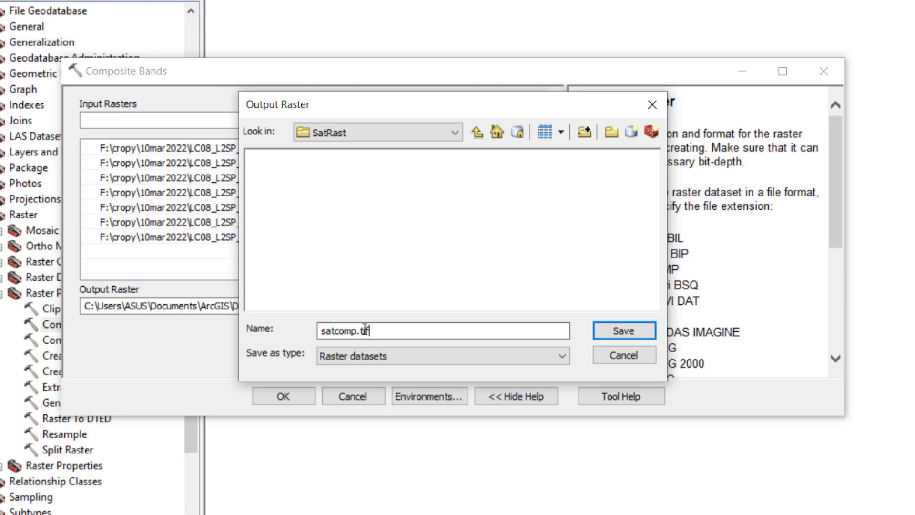
click(623, 331)
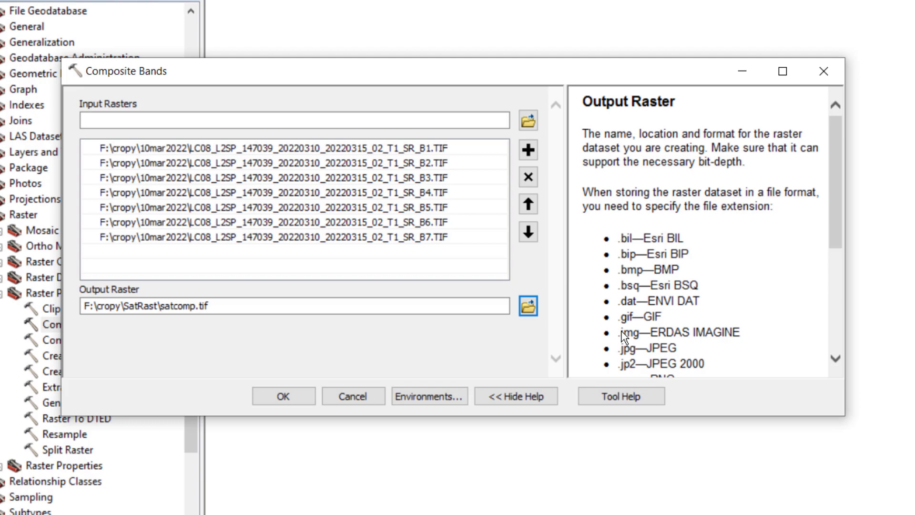
scroll(down, 3)
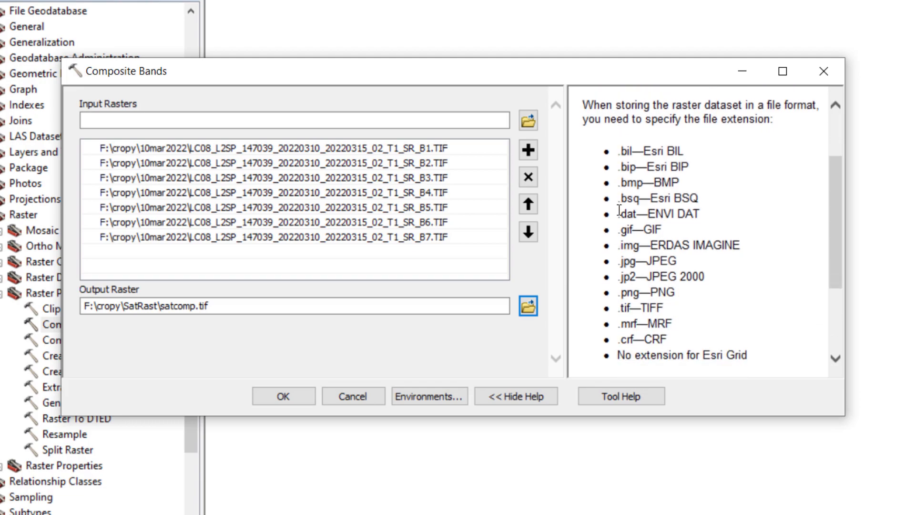
mouse_move(619, 316)
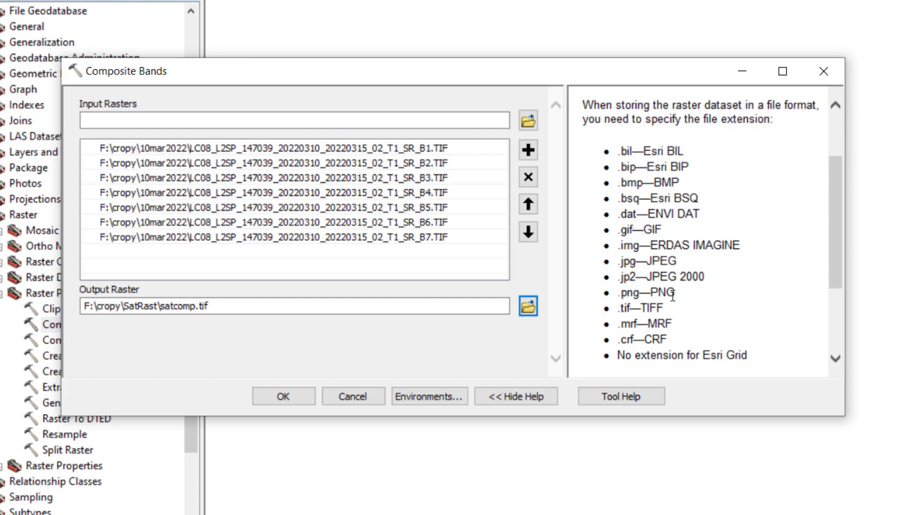
mouse_move(388, 146)
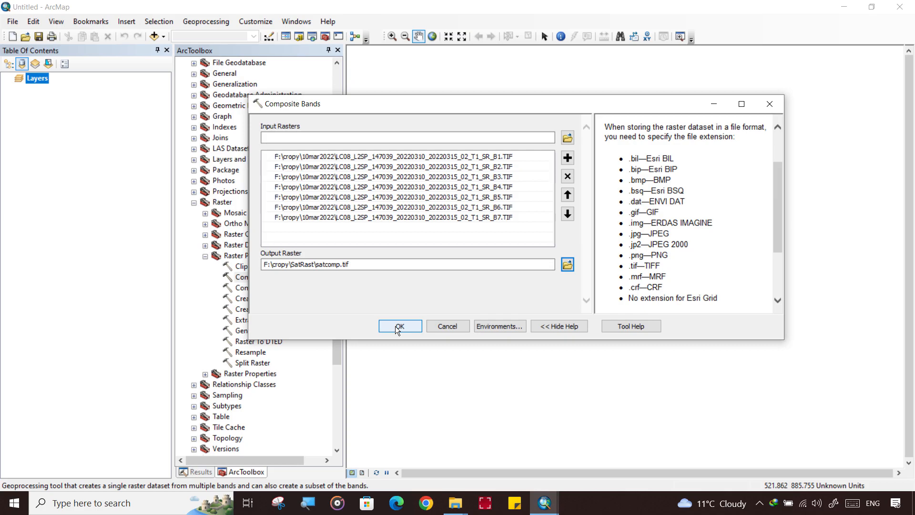
- Run Composite Bands to merge SR_B1–B7 into satcomp.tif
click(399, 326)
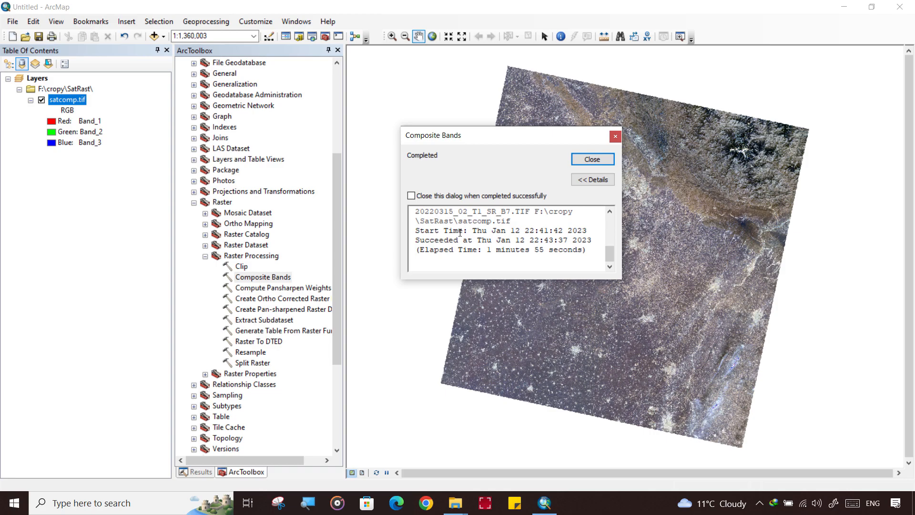
mouse_move(621, 222)
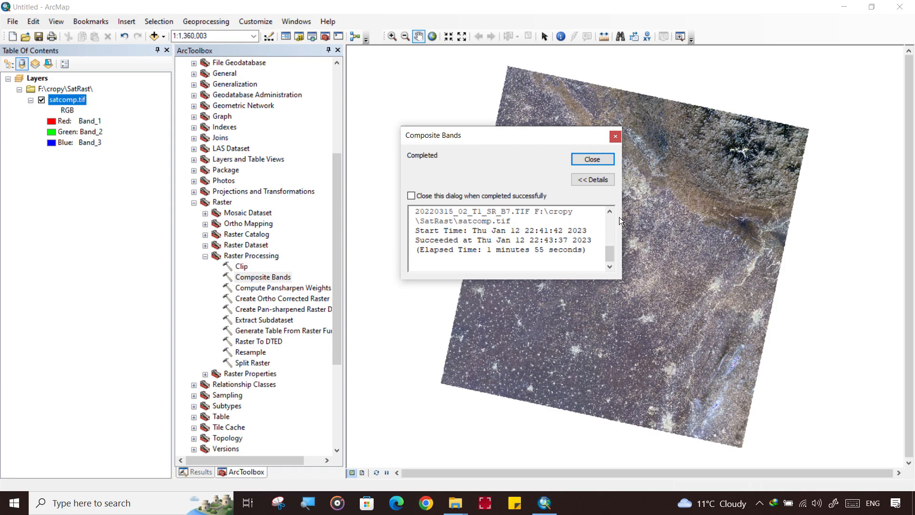
- Close the completed Composite Bands report, leaving satcomp.tif displayed as an RGB layer
click(592, 159)
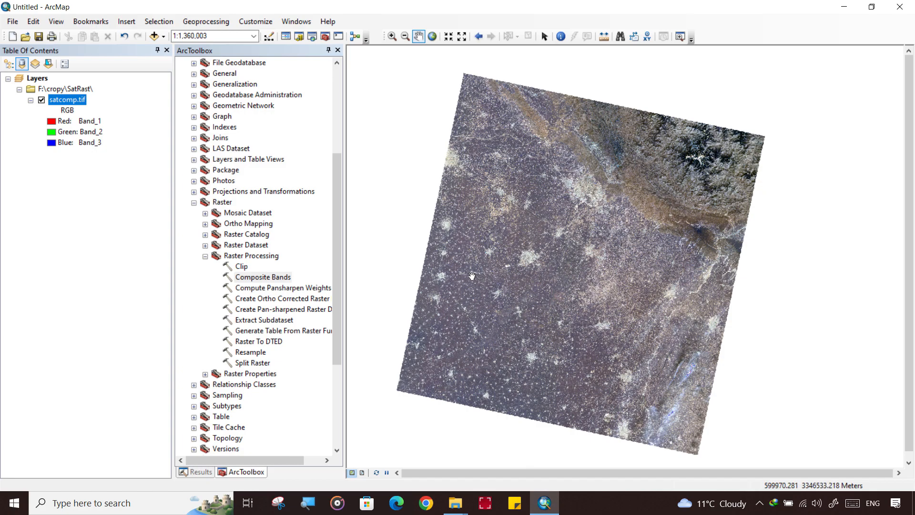
mouse_move(335, 122)
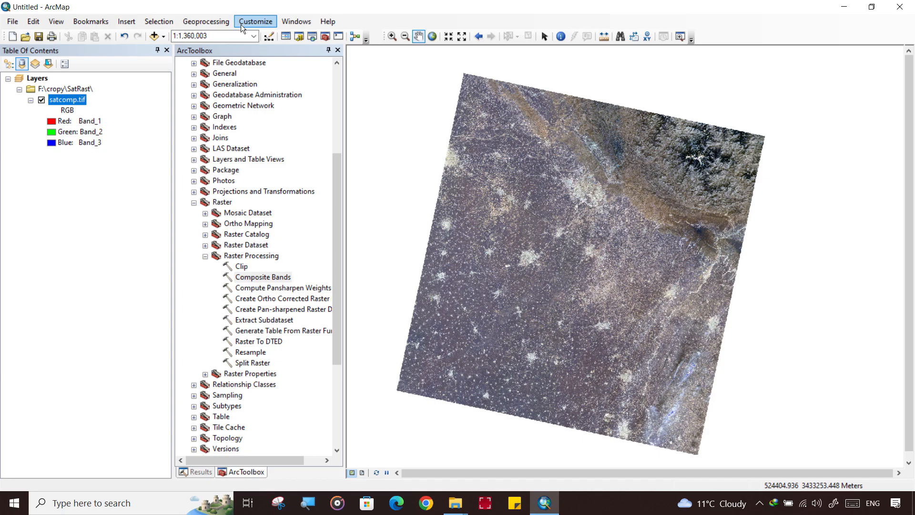
mouse_move(205, 22)
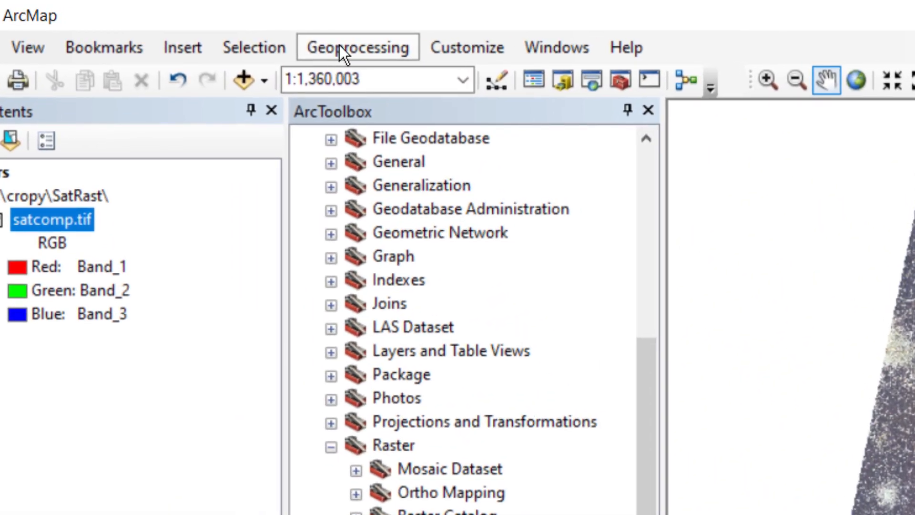
- Review the Geoprocessing Options from the Geoprocessing menu and close them with background processing left disabled
click(357, 47)
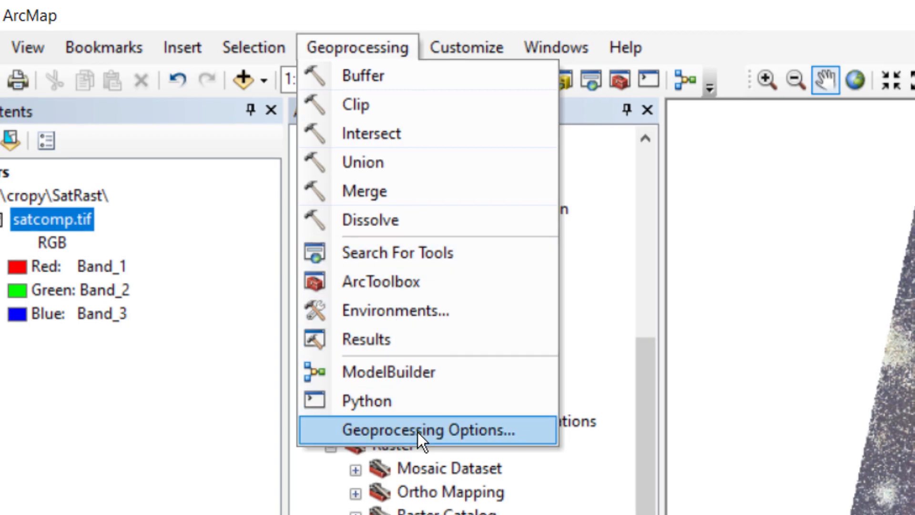
click(426, 430)
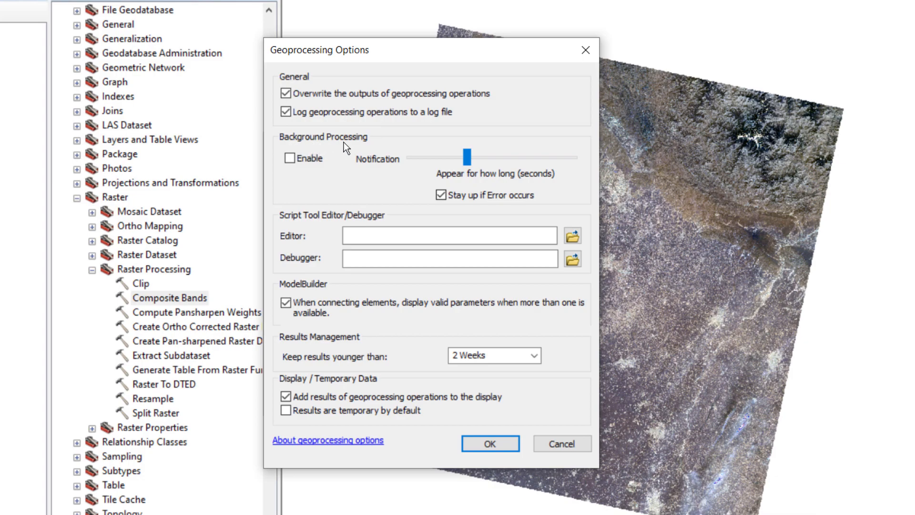
mouse_move(354, 156)
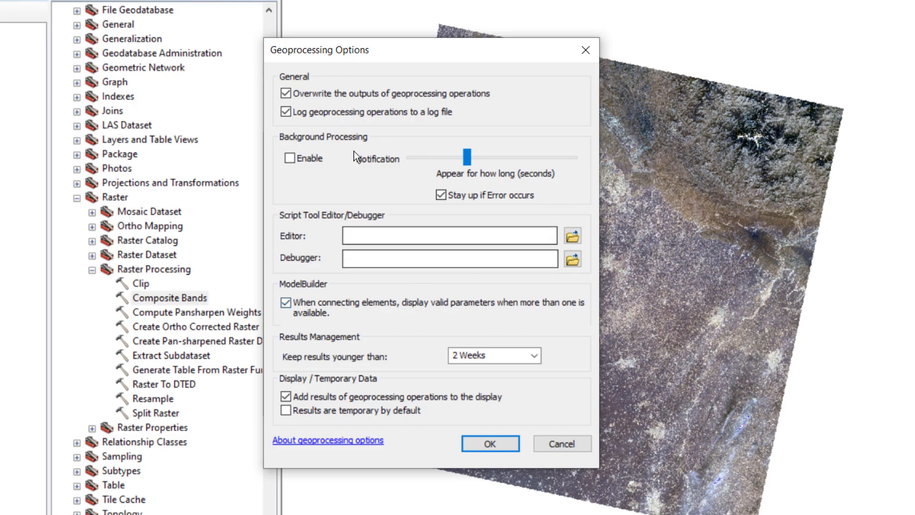
click(490, 443)
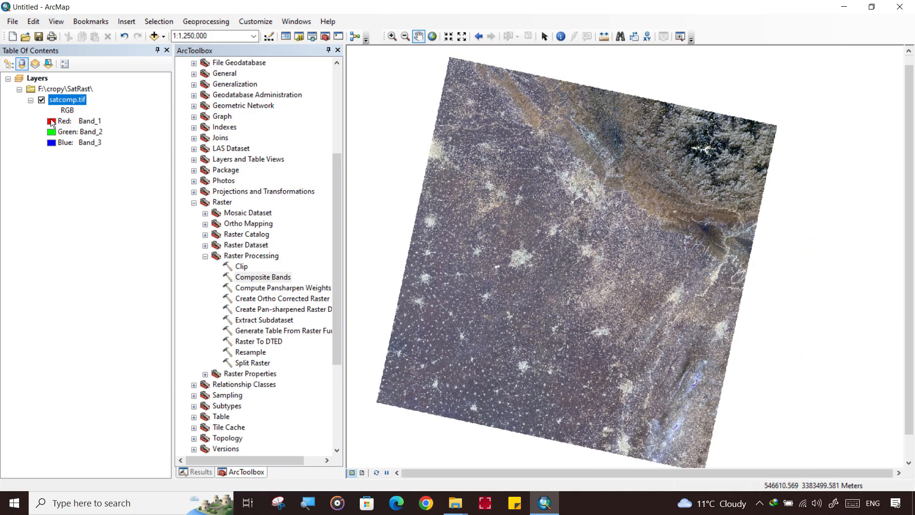
- Assign Band_5, Band_4 and Band_3 to the Red, Green and Blue channels of satcomp.tif
click(51, 121)
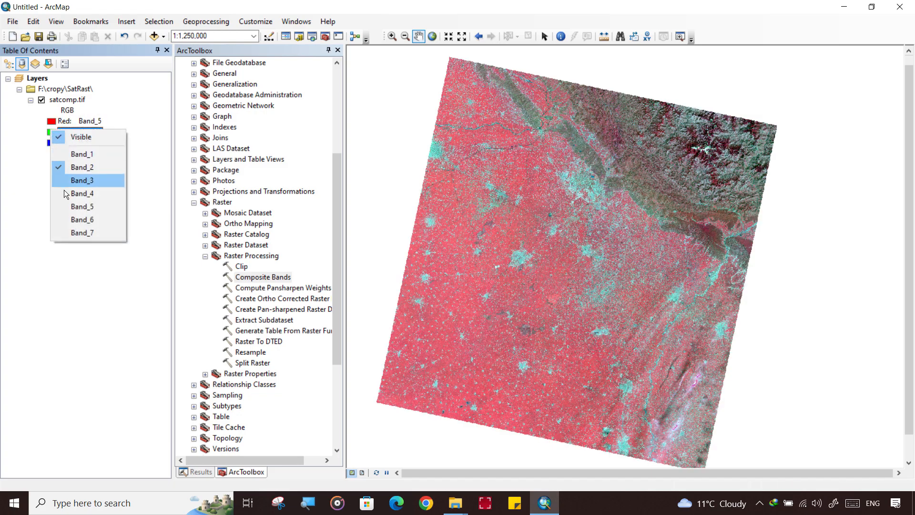
click(82, 194)
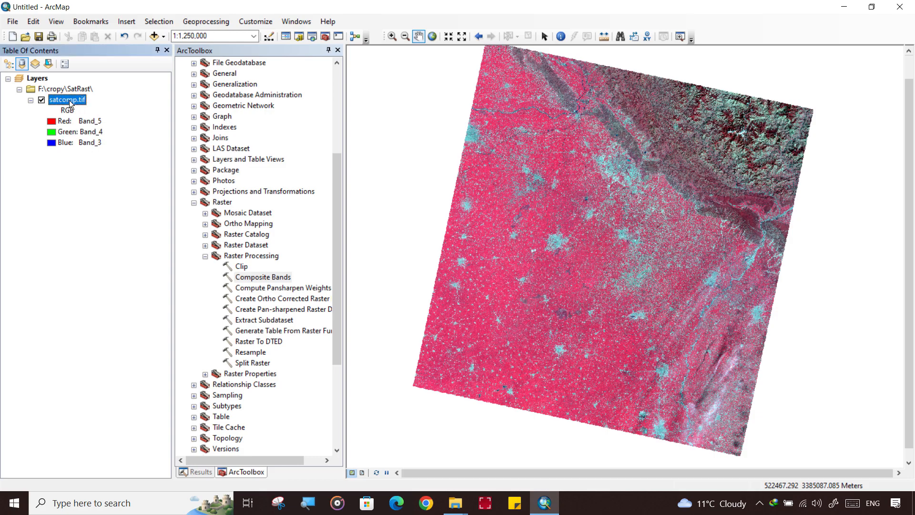
right_click(67, 100)
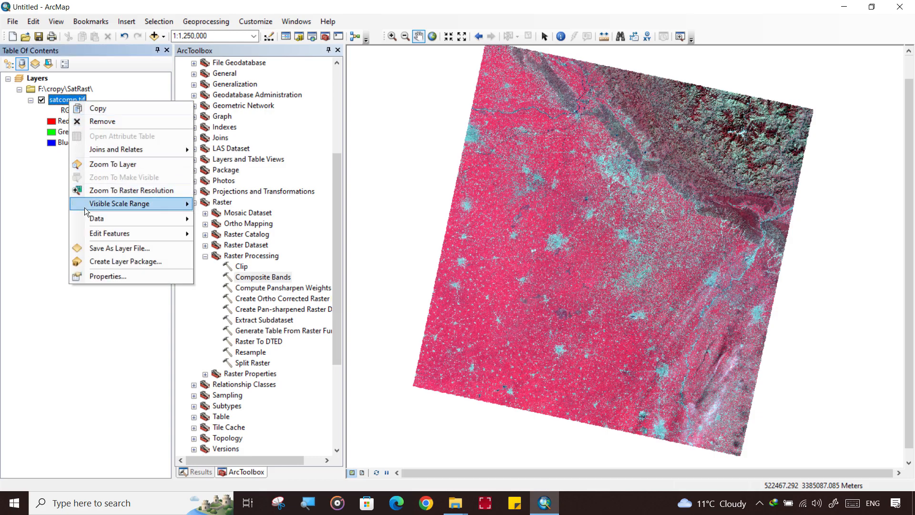
mouse_move(106, 276)
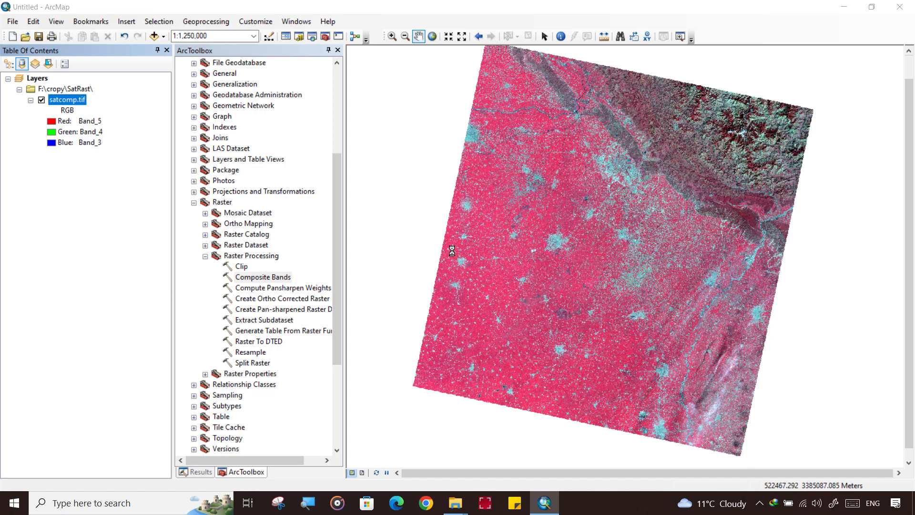
- Set the satcomp.tif symbology stretch type to Standard Deviations and apply it
double_click(67, 101)
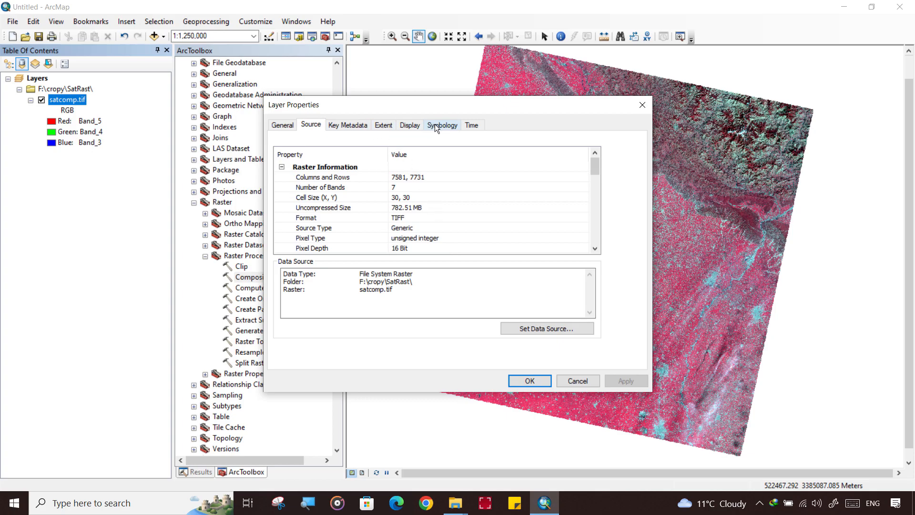
click(441, 125)
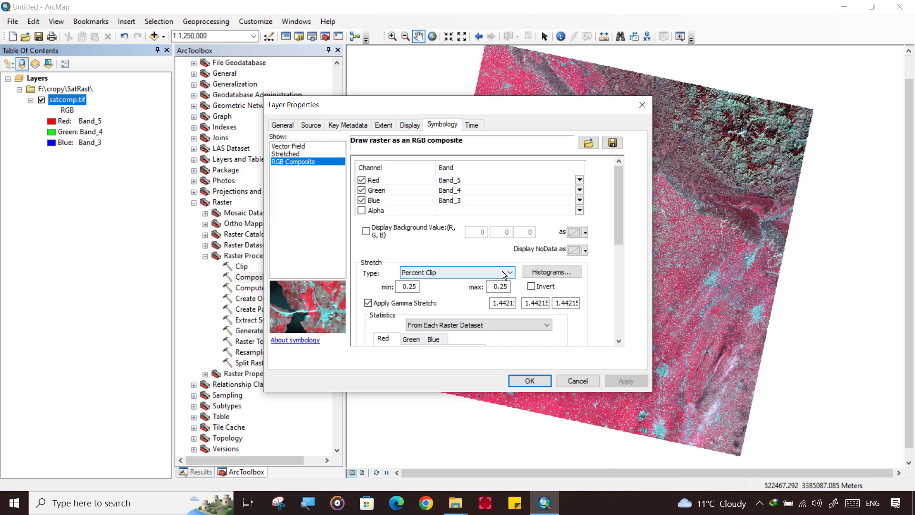
click(509, 272)
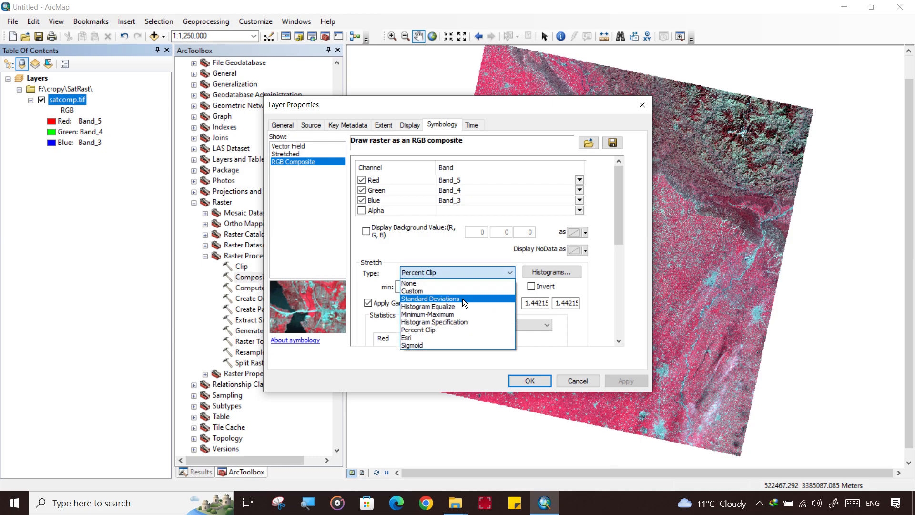
click(528, 380)
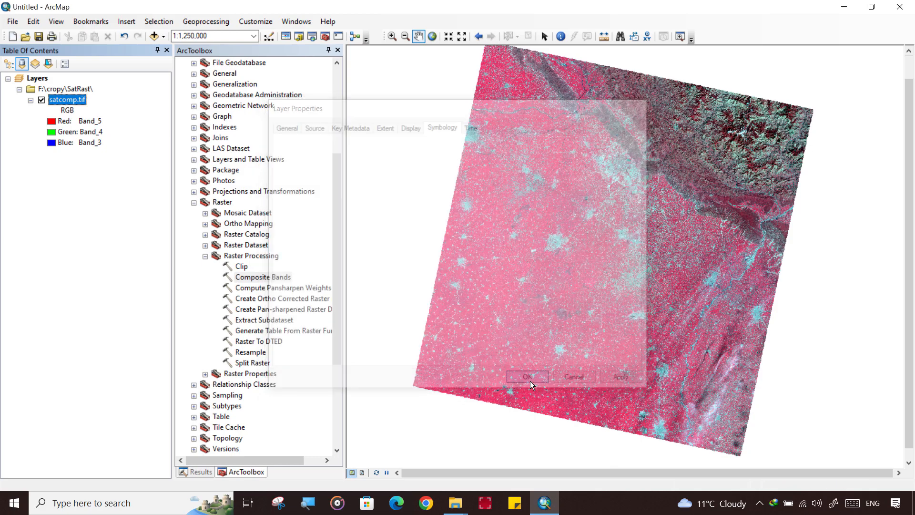
click(527, 377)
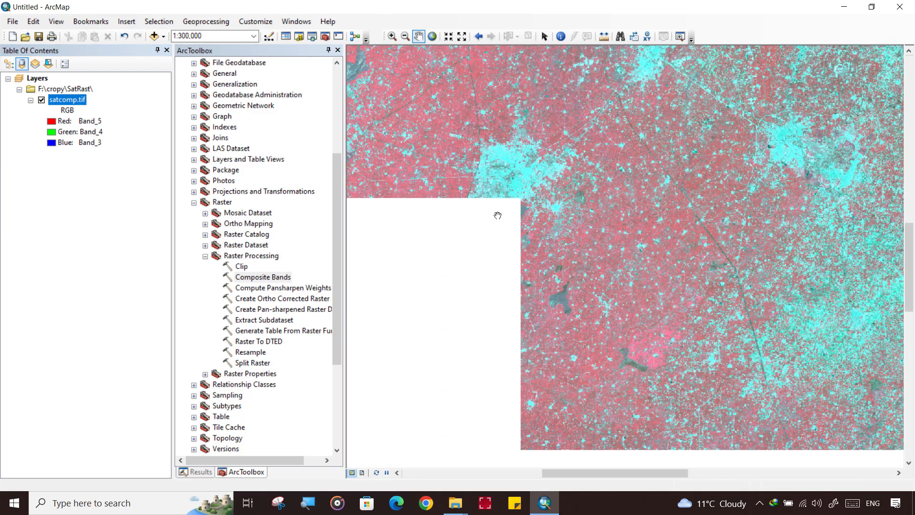
right_click(67, 99)
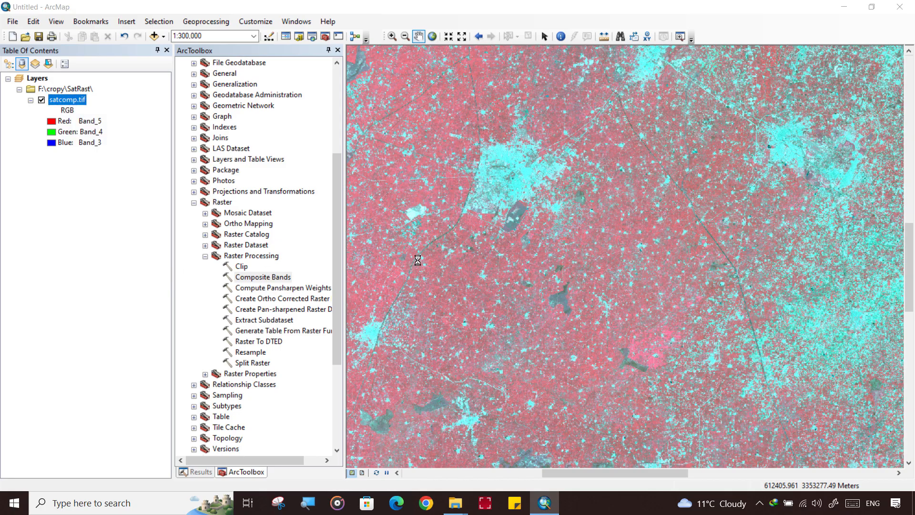
- Try other stretch types, then set satcomp.tif back to a Percent Clip stretch and apply it
click(509, 284)
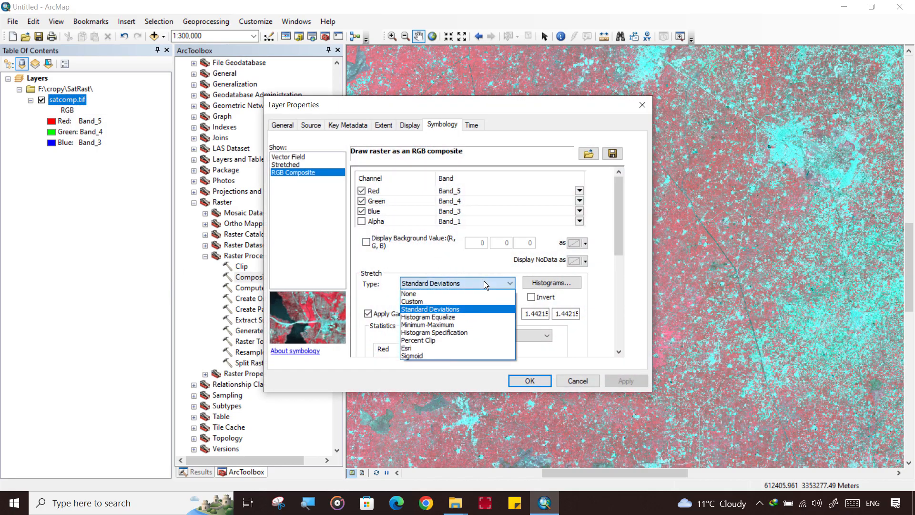
mouse_move(434, 348)
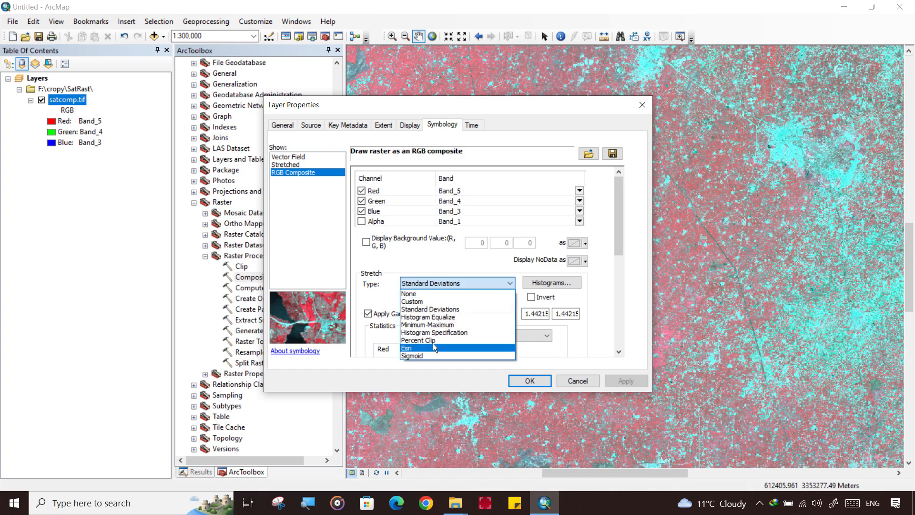
mouse_move(428, 325)
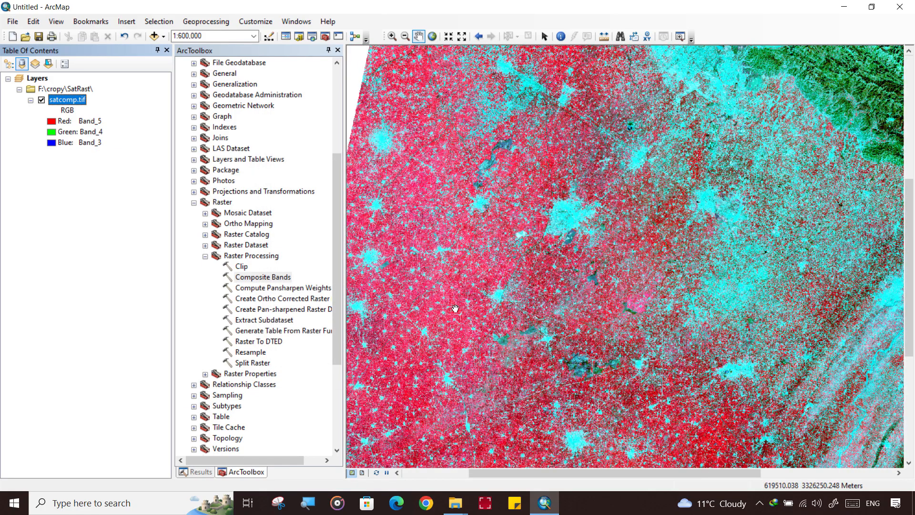
right_click(67, 99)
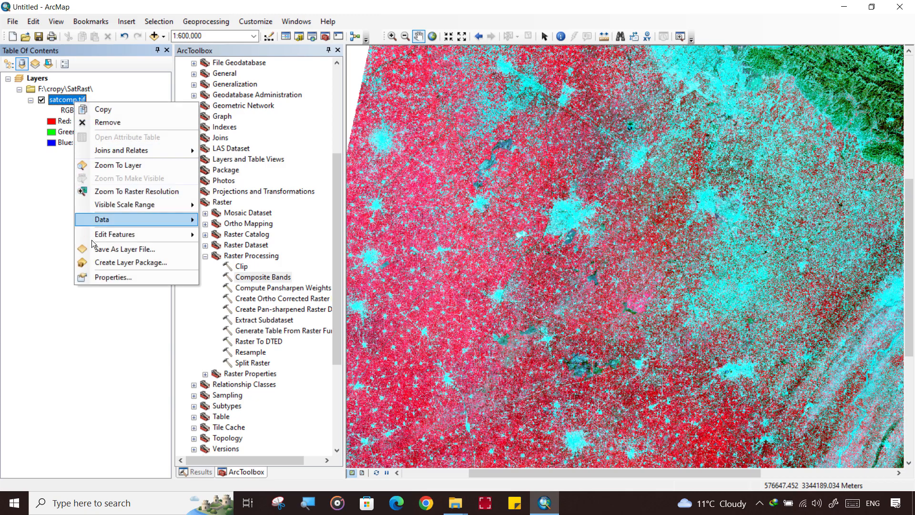
click(114, 277)
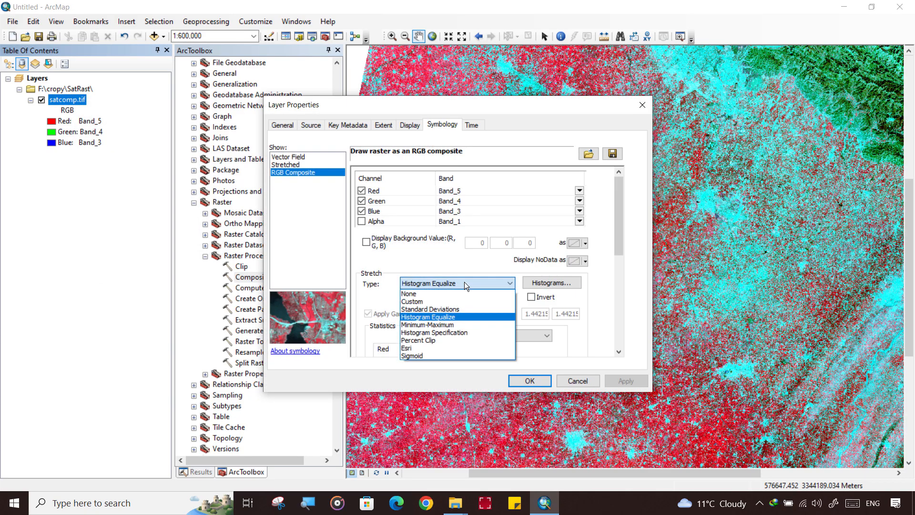
mouse_move(454, 302)
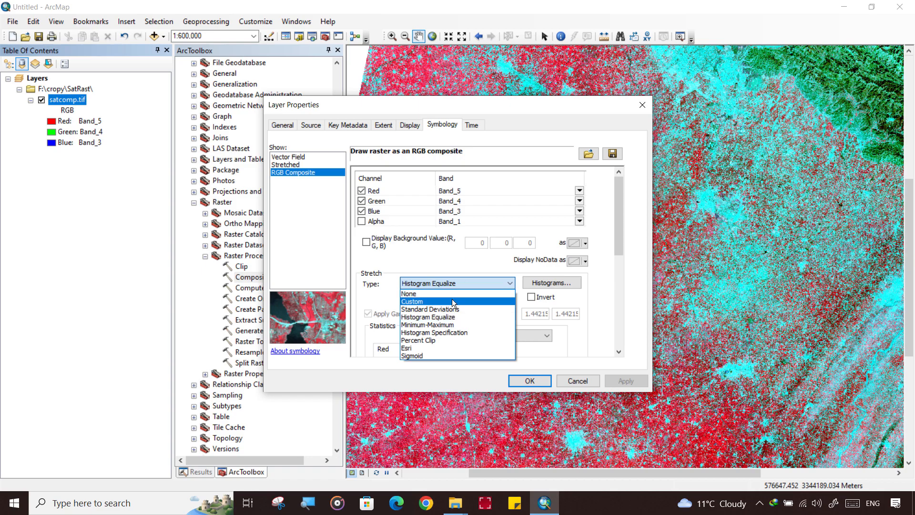
click(418, 340)
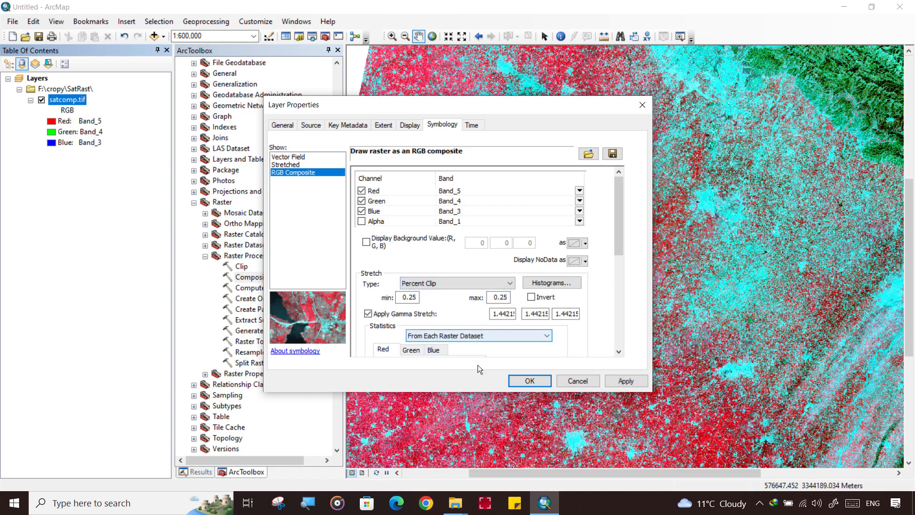
click(528, 381)
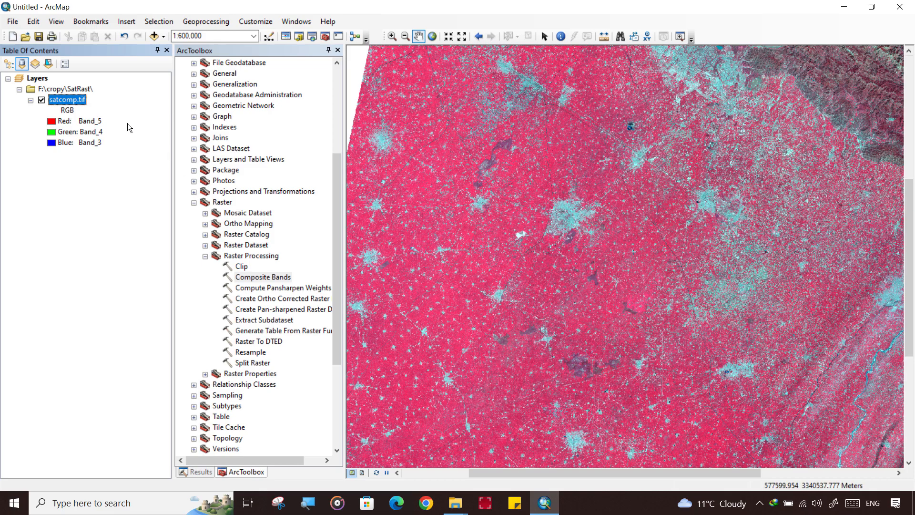
- Reopen and close the satcomp.tif properties unchanged, then zoom to the layer's full extent
right_click(67, 100)
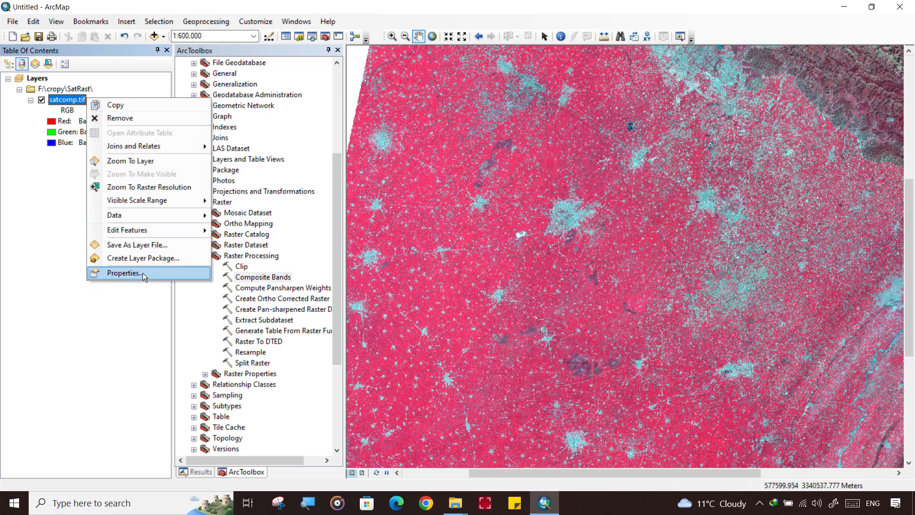
click(123, 273)
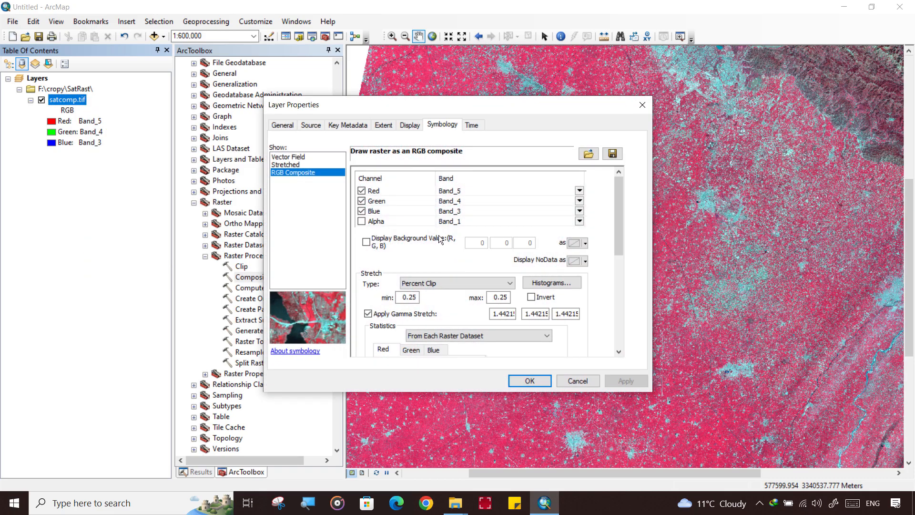
click(409, 124)
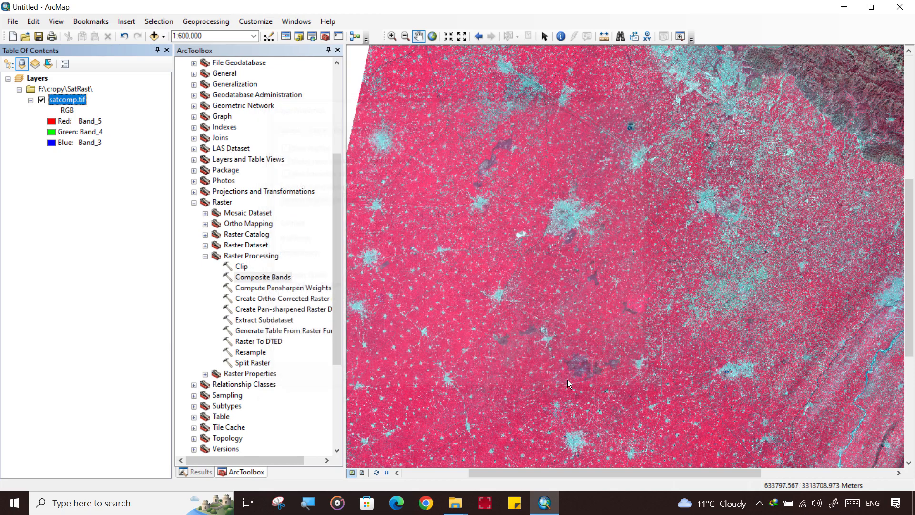
click(404, 37)
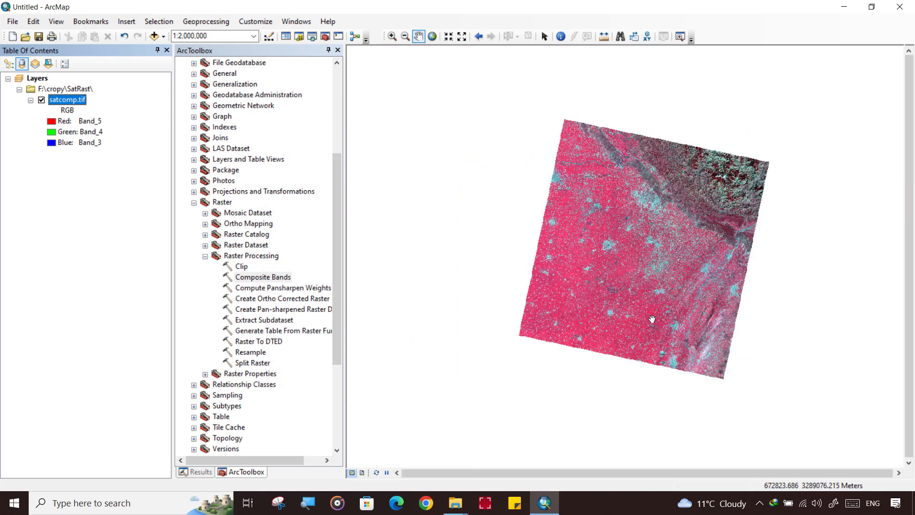